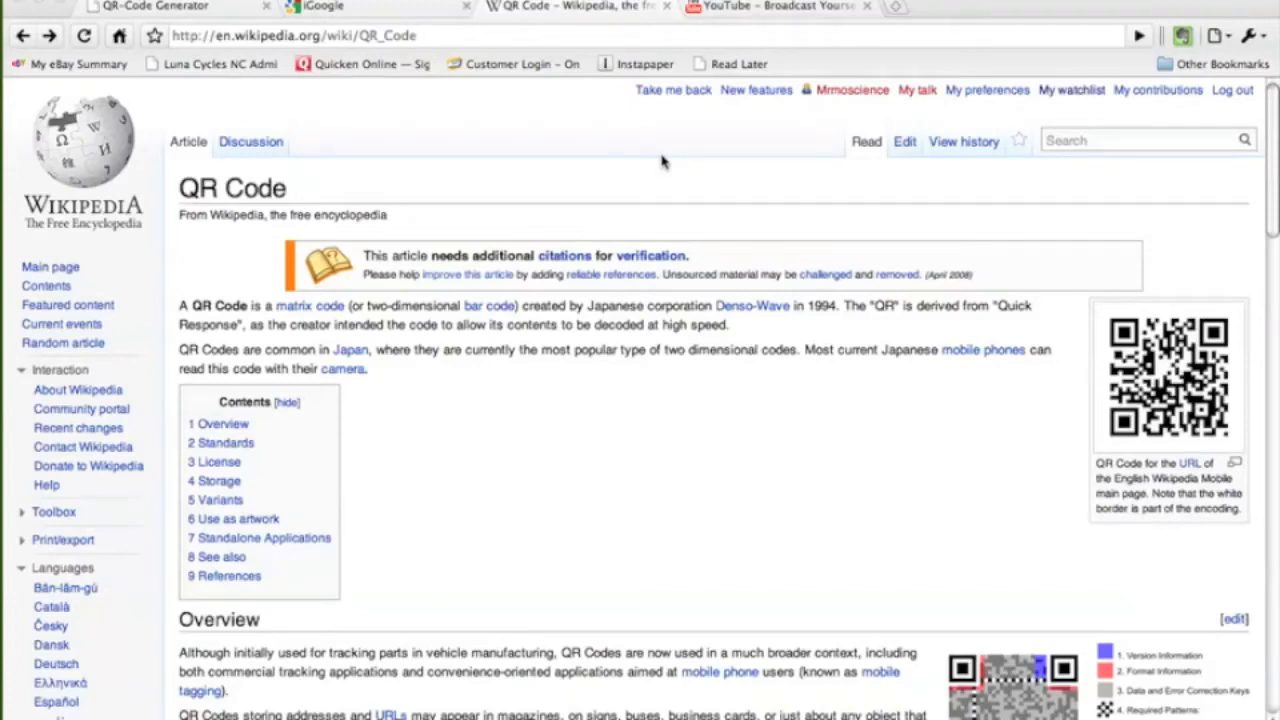
mouse_move(848, 404)
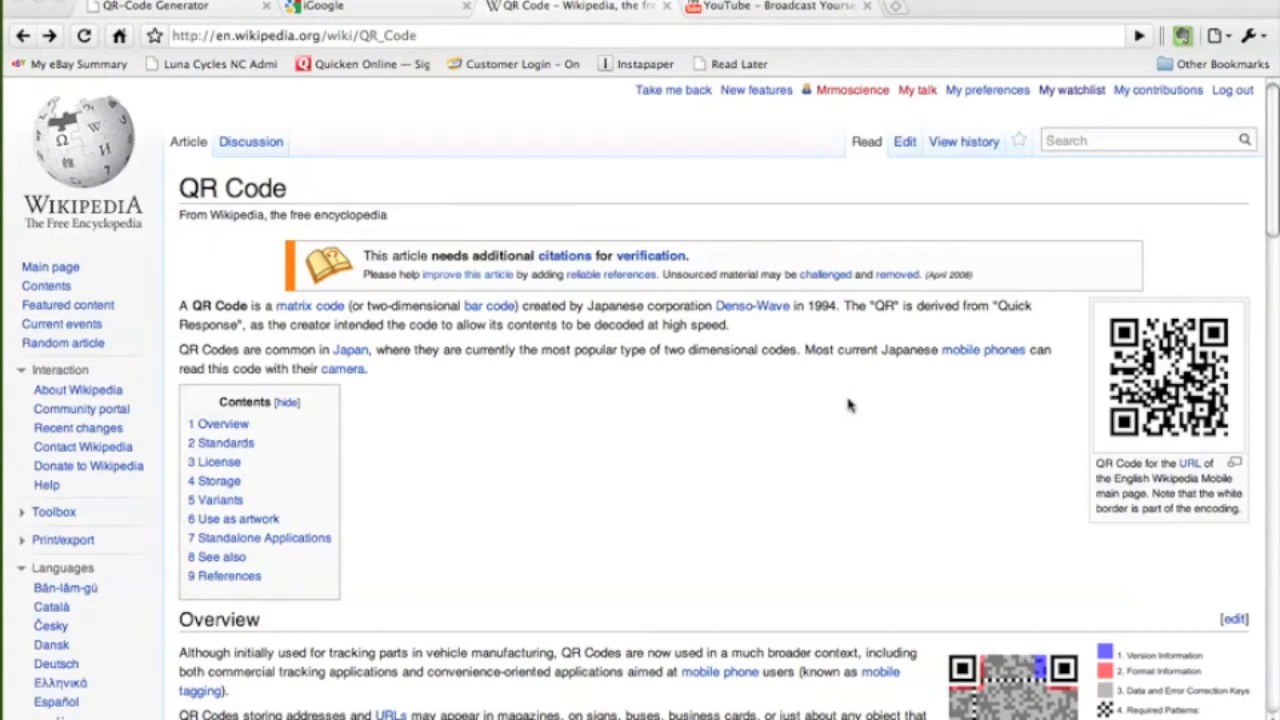
mouse_move(1156, 308)
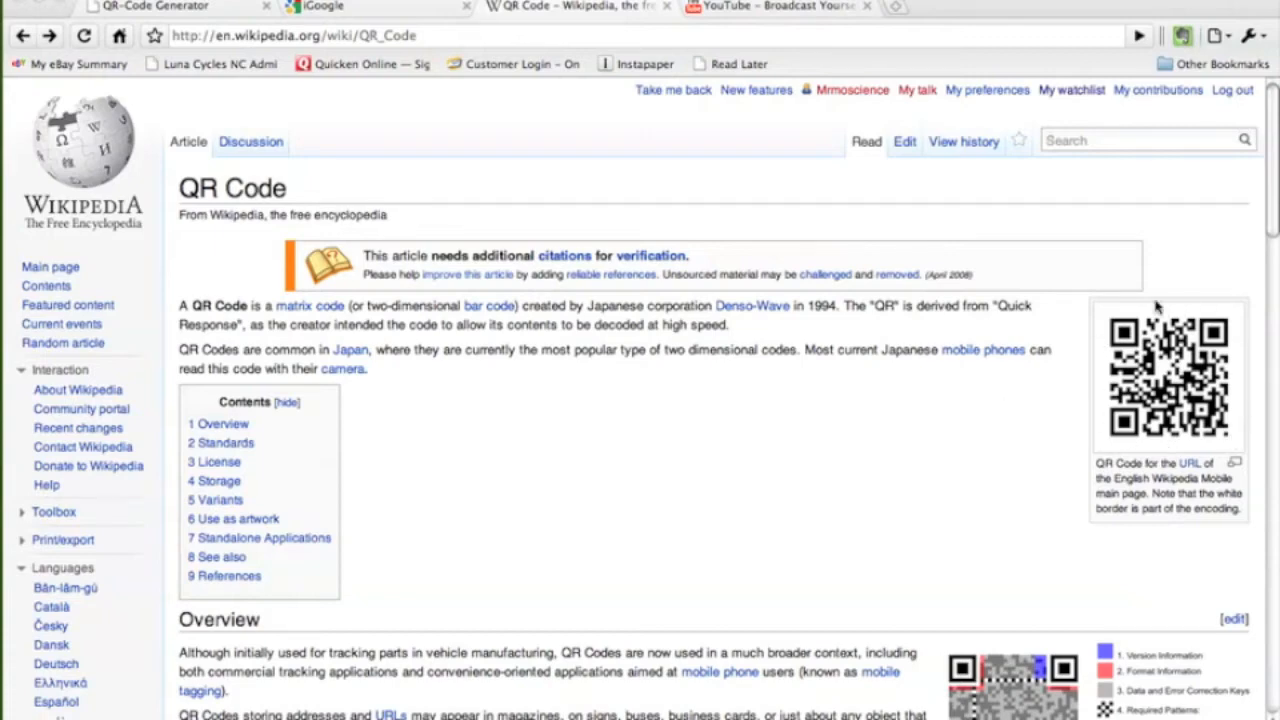
mouse_move(1072, 456)
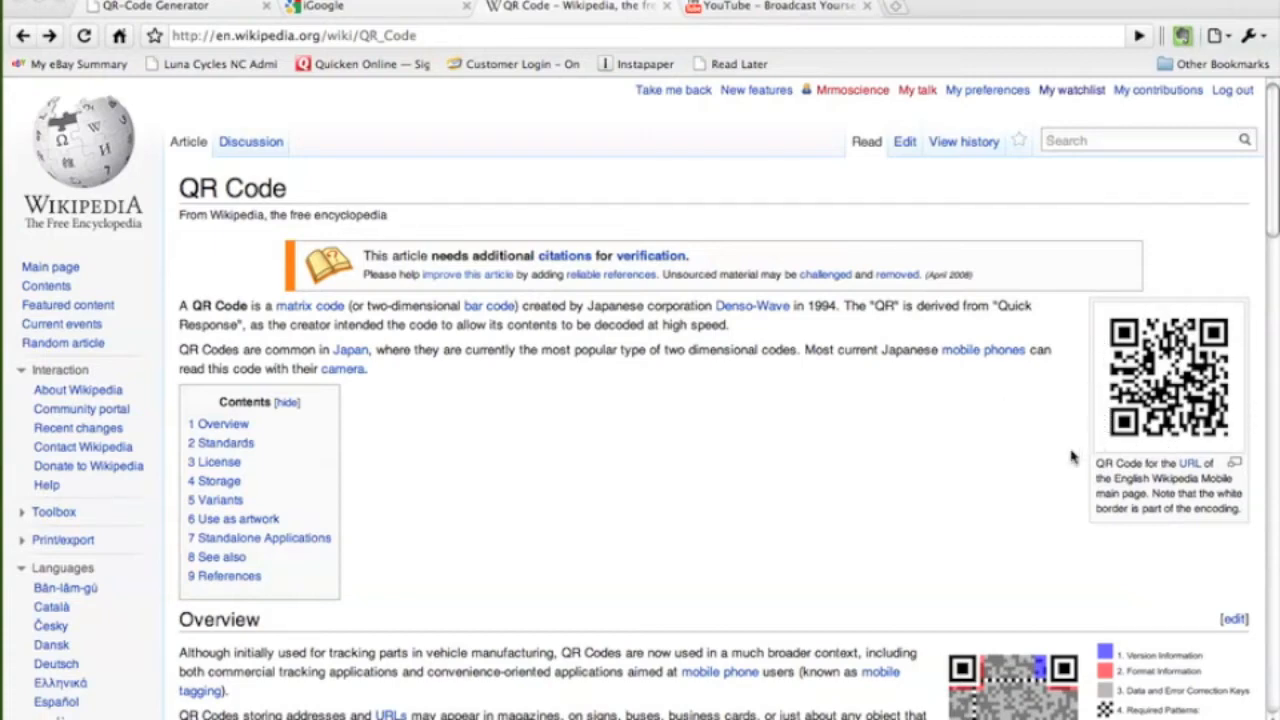
mouse_move(810, 472)
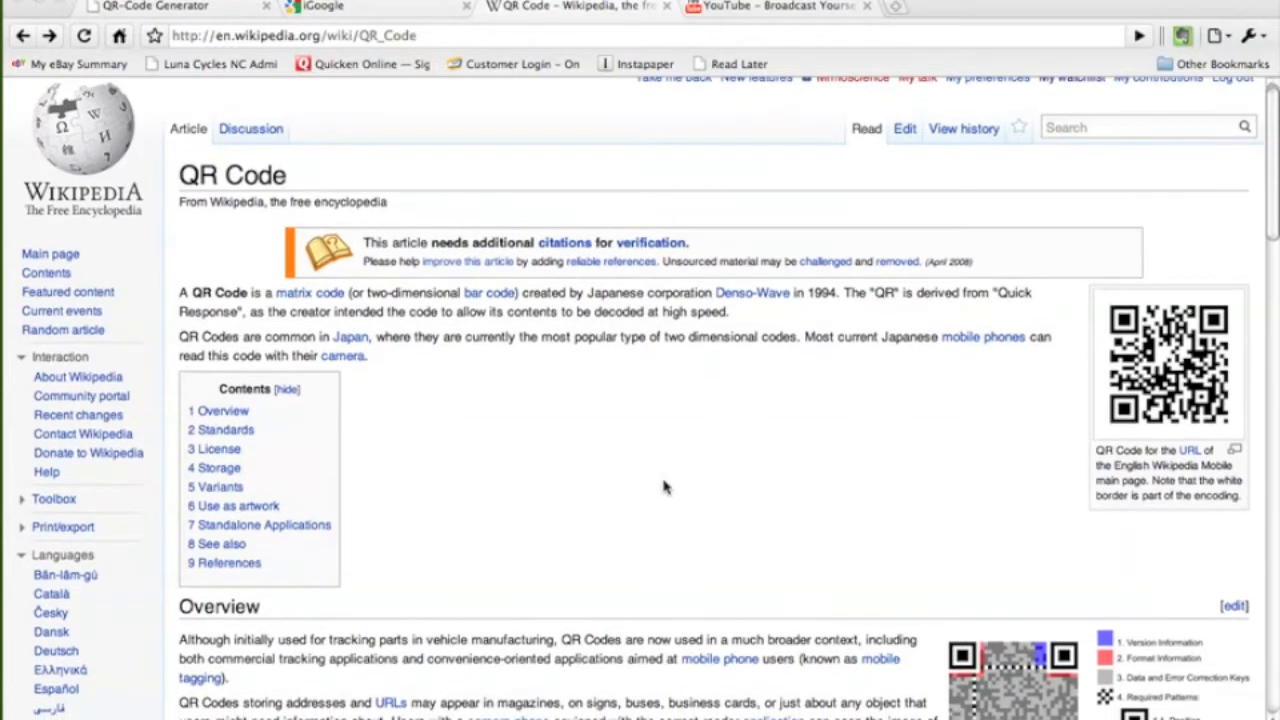
Review the Kaywa generator's content type options and blank URL form by scrolling the page.
scroll(down, 3)
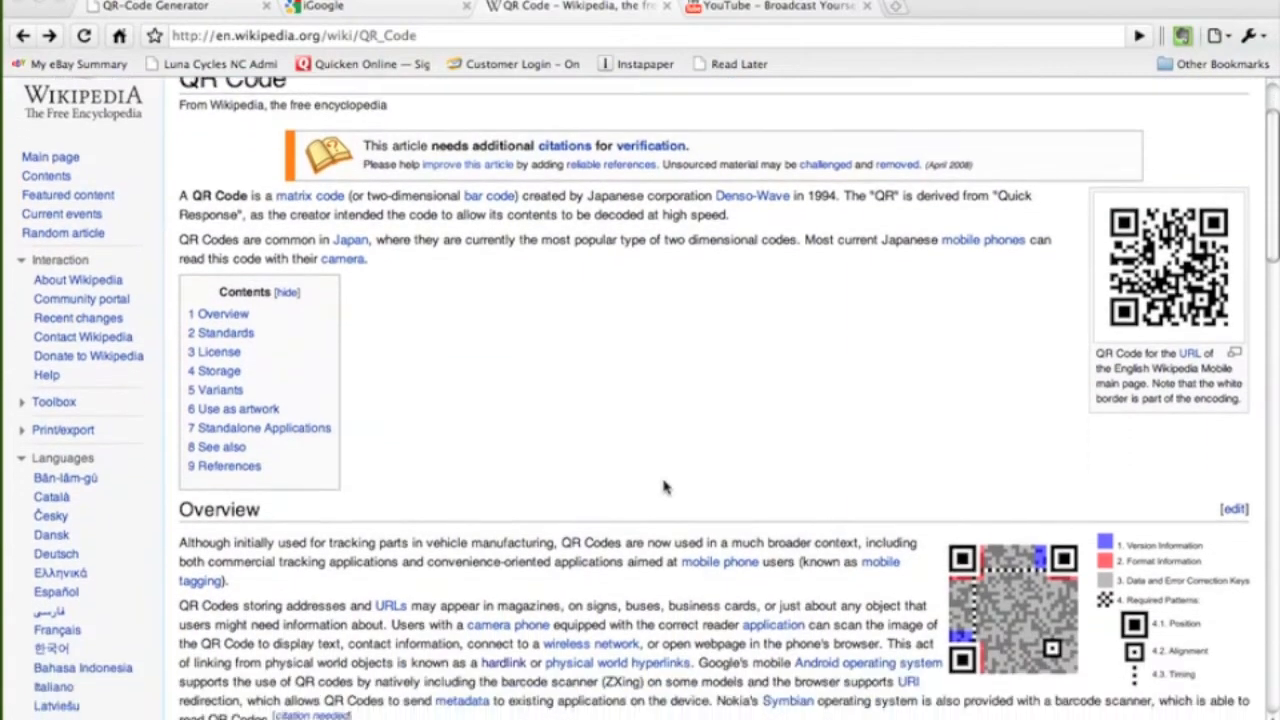
scroll(down, 3)
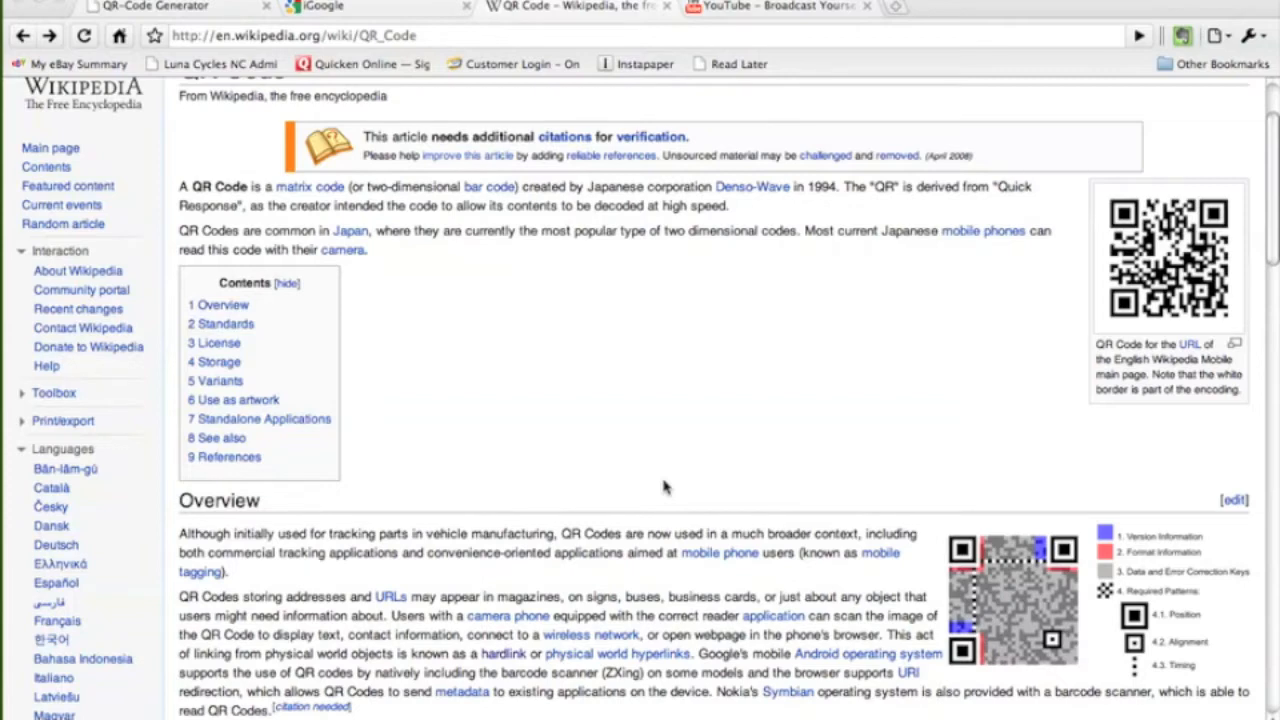
scroll(down, 3)
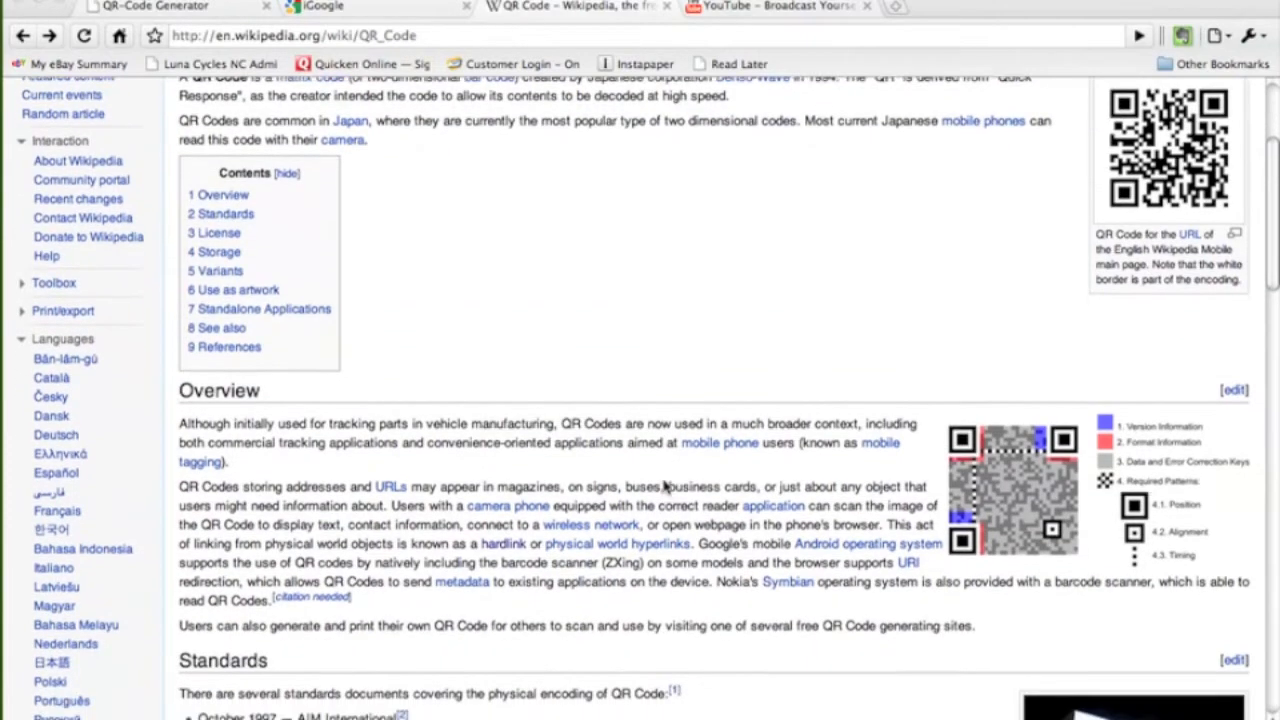
scroll(down, 3)
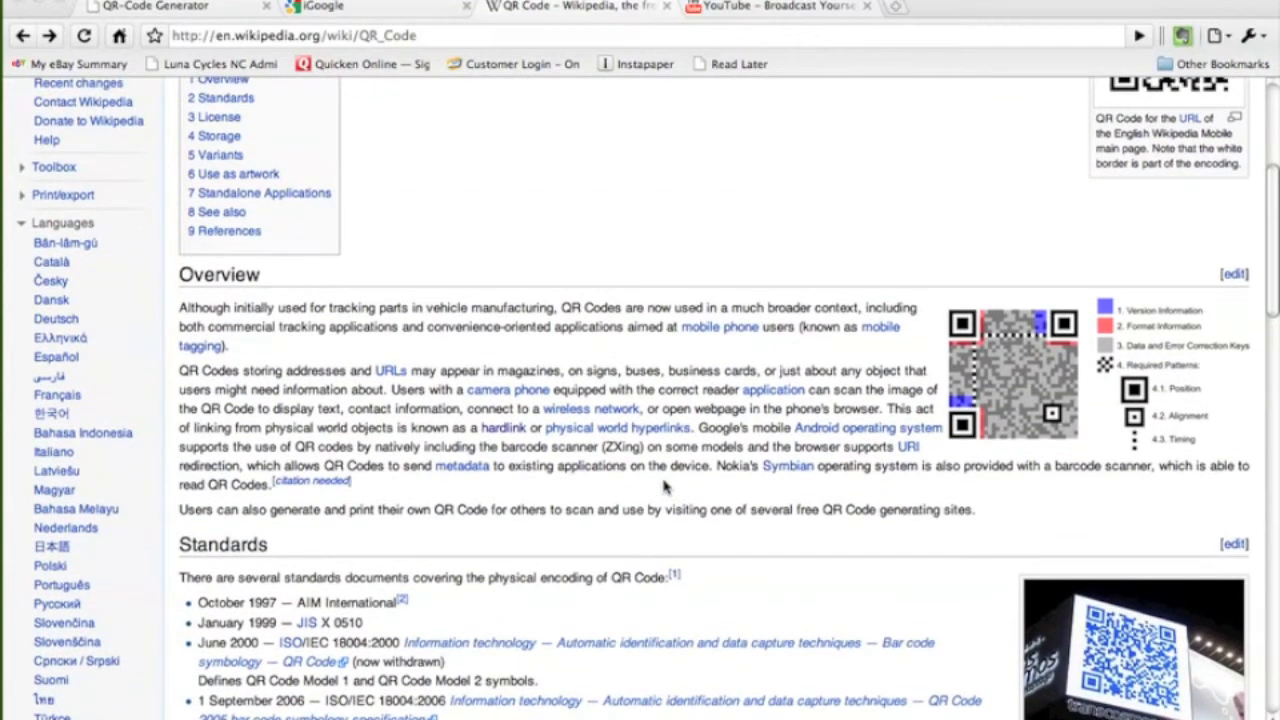
scroll(up, 3)
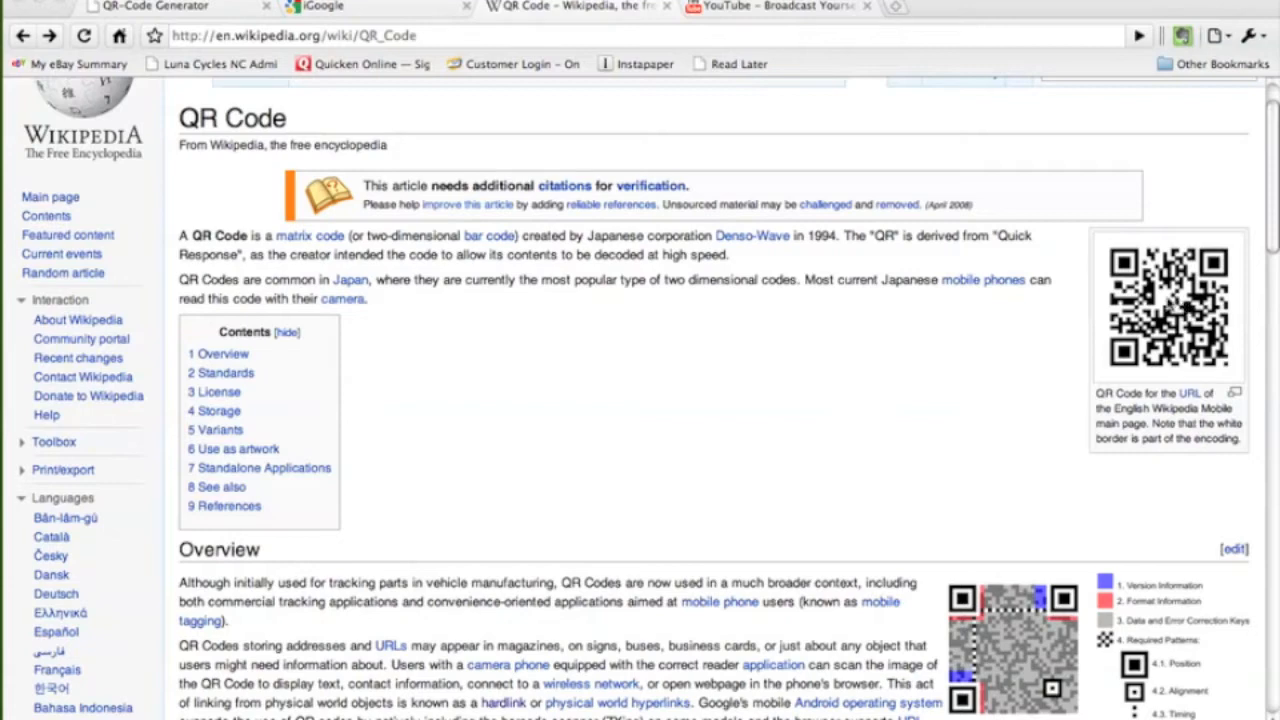
mouse_move(756, 412)
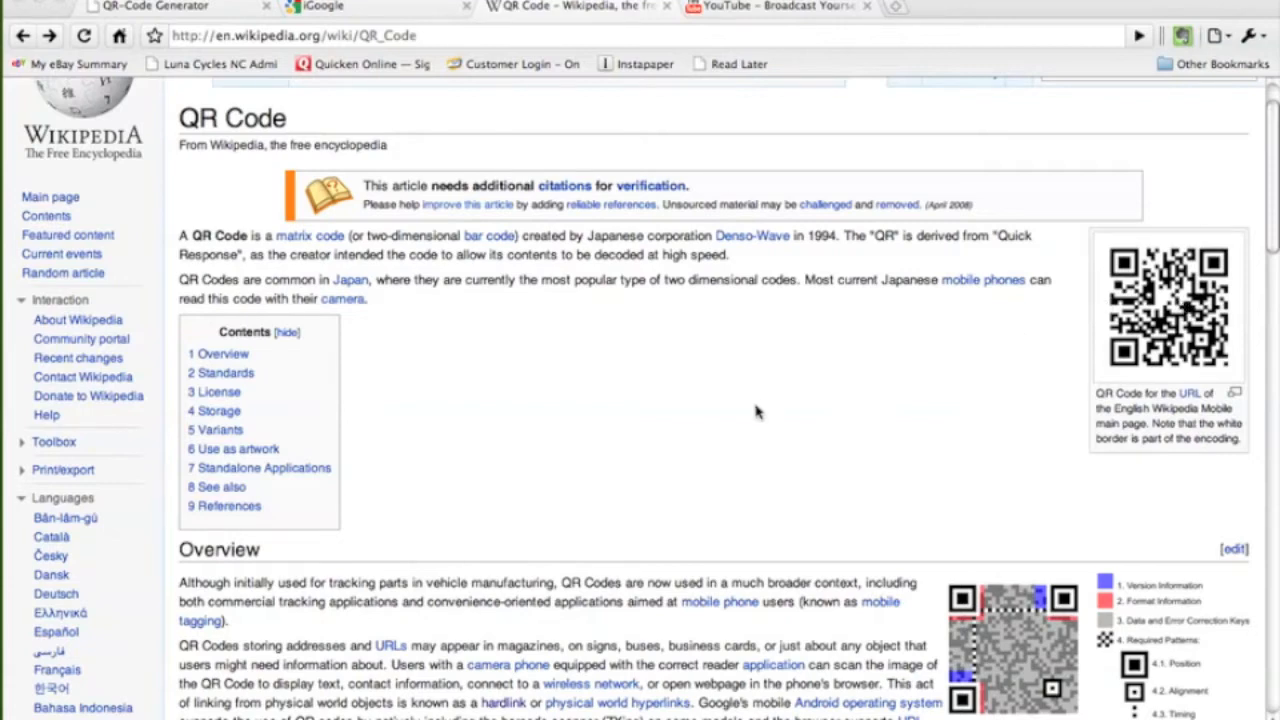
mouse_move(432, 162)
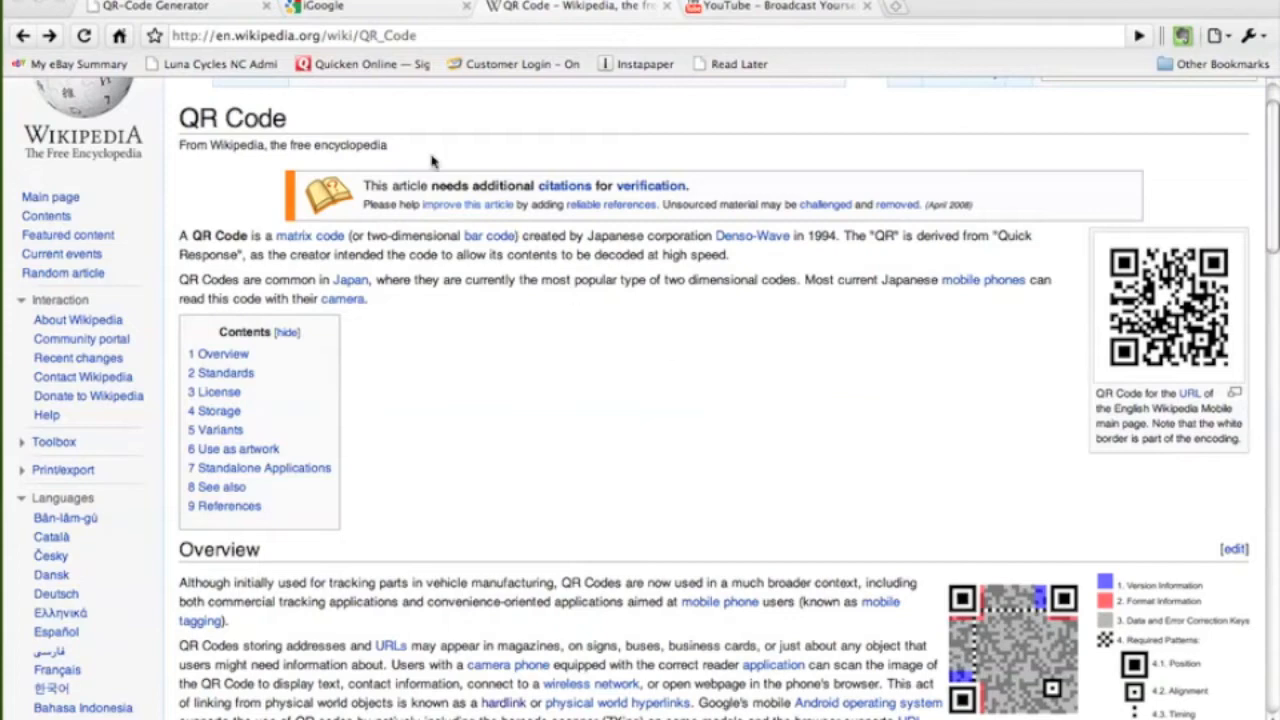
mouse_move(380, 130)
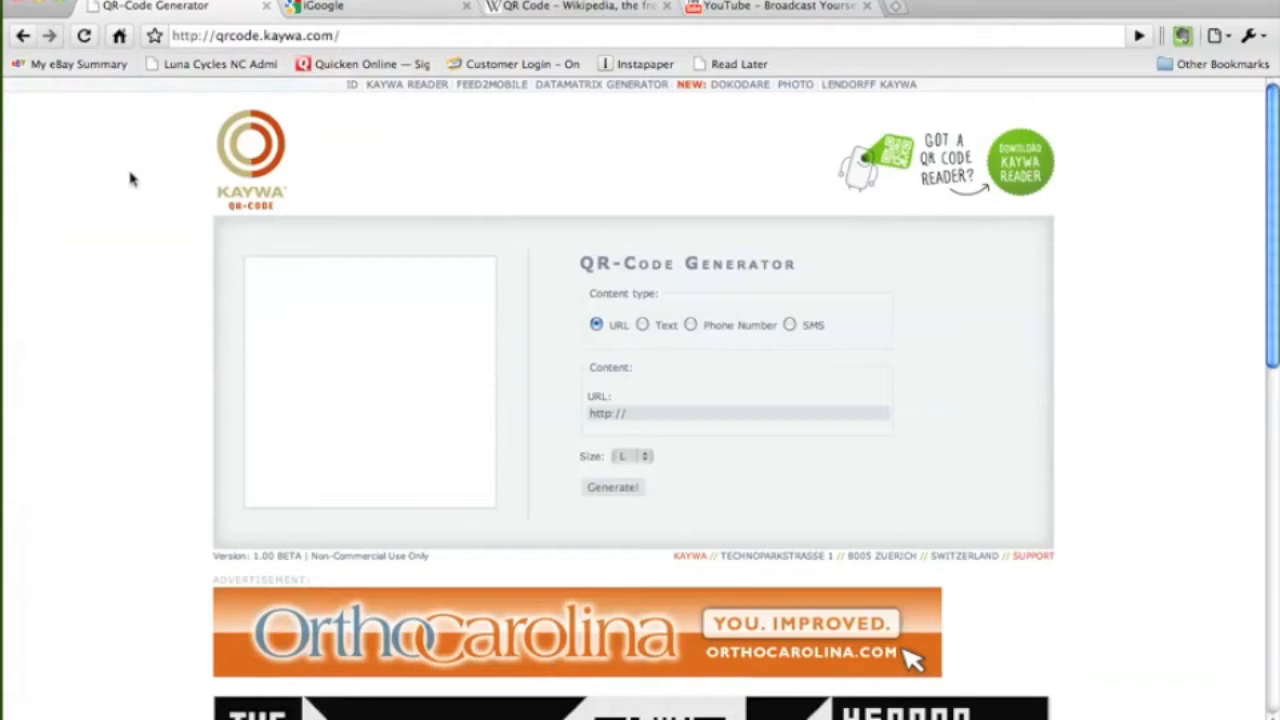
mouse_move(136, 204)
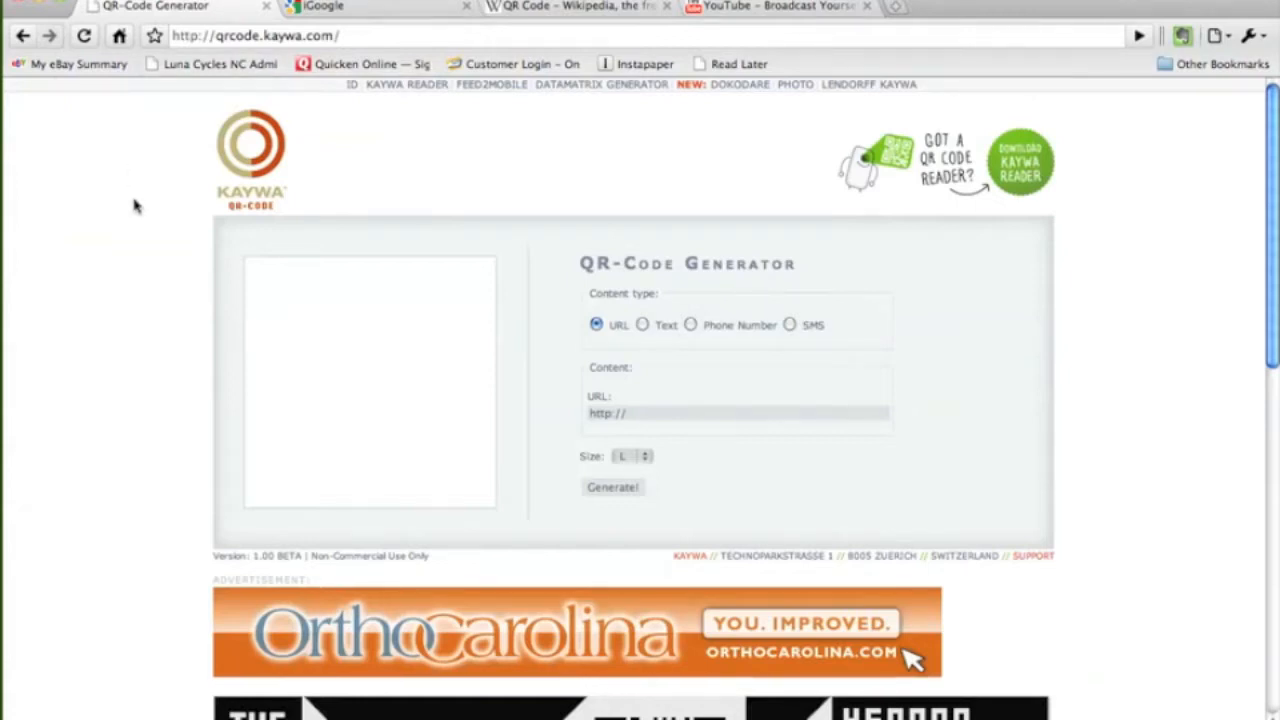
mouse_move(264, 230)
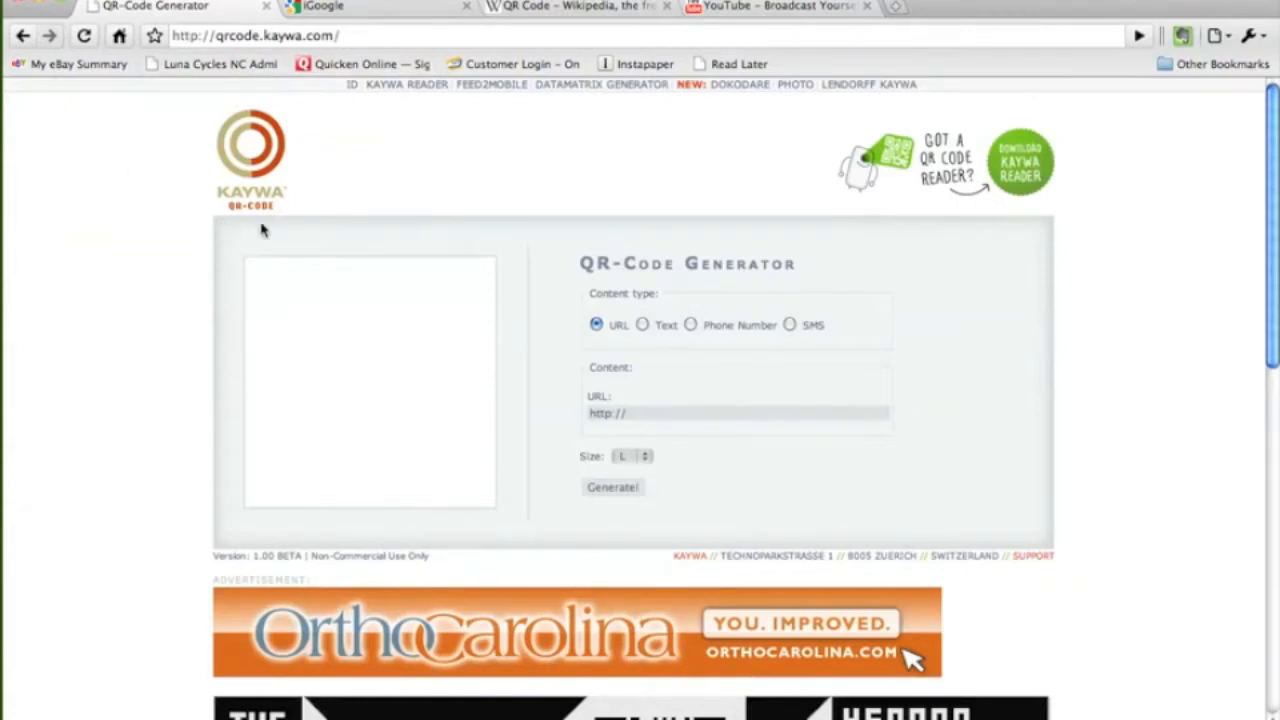
mouse_move(982, 400)
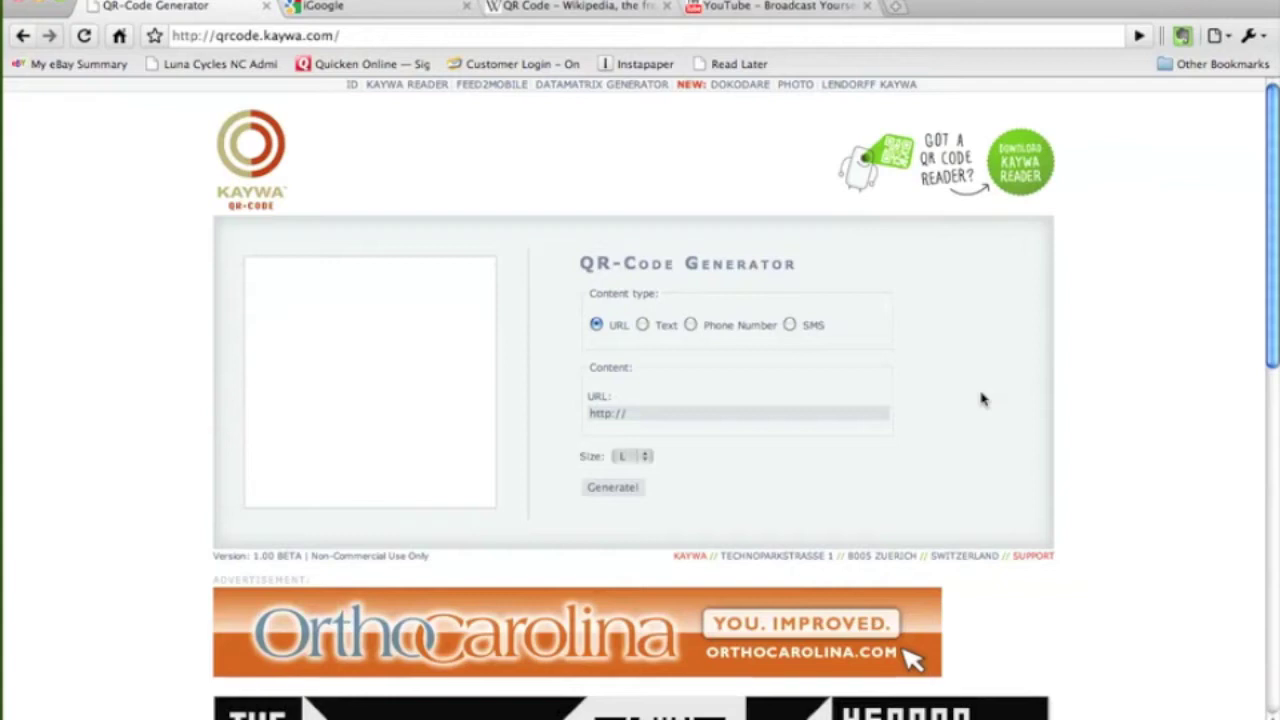
mouse_move(632, 348)
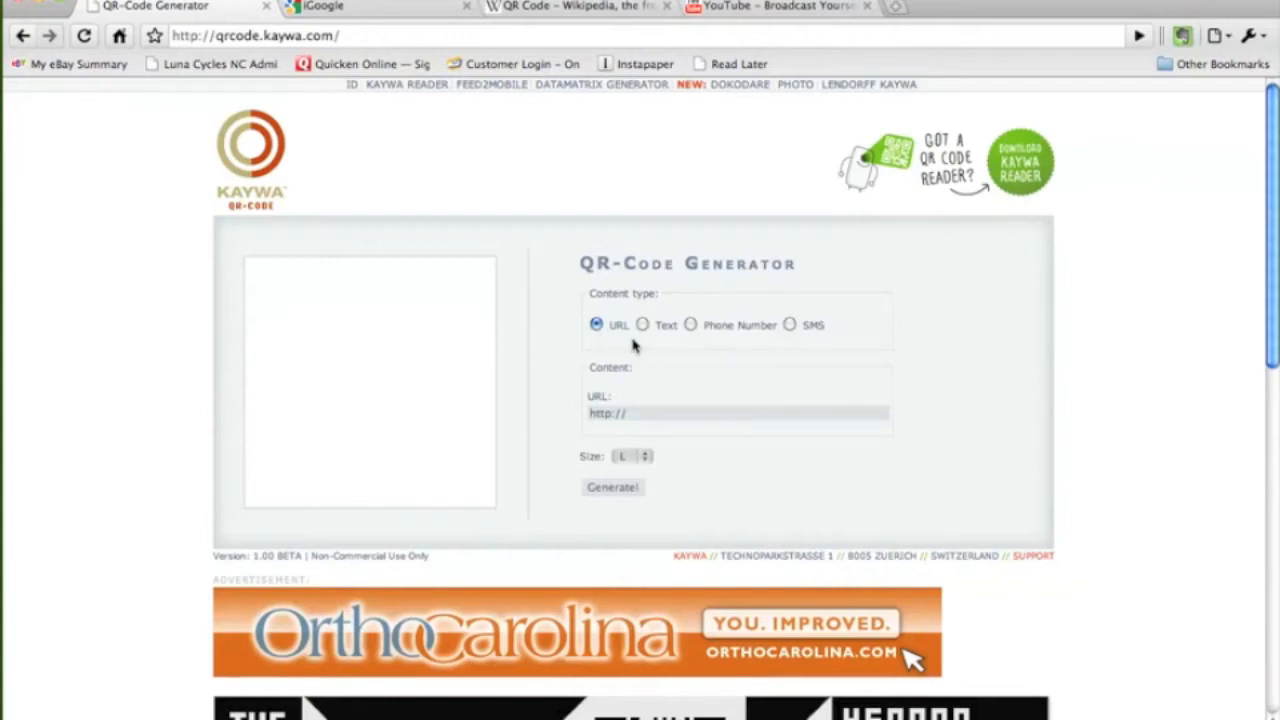
mouse_move(728, 344)
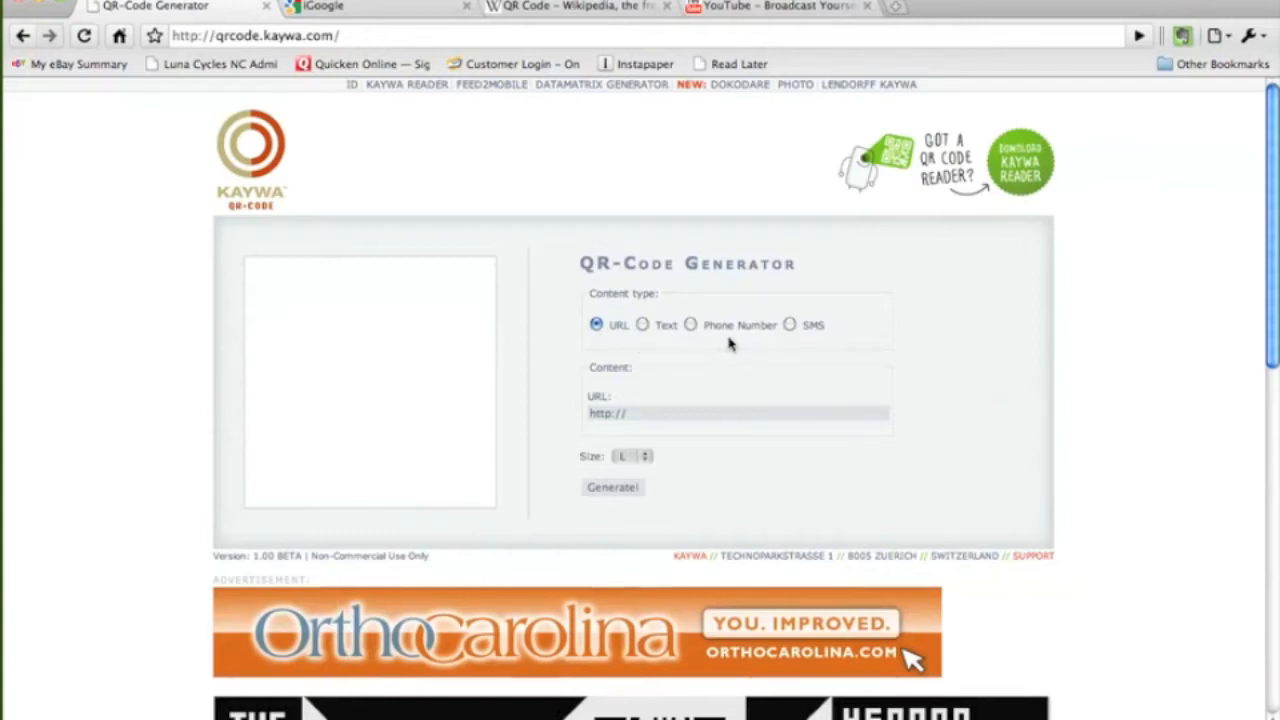
mouse_move(822, 344)
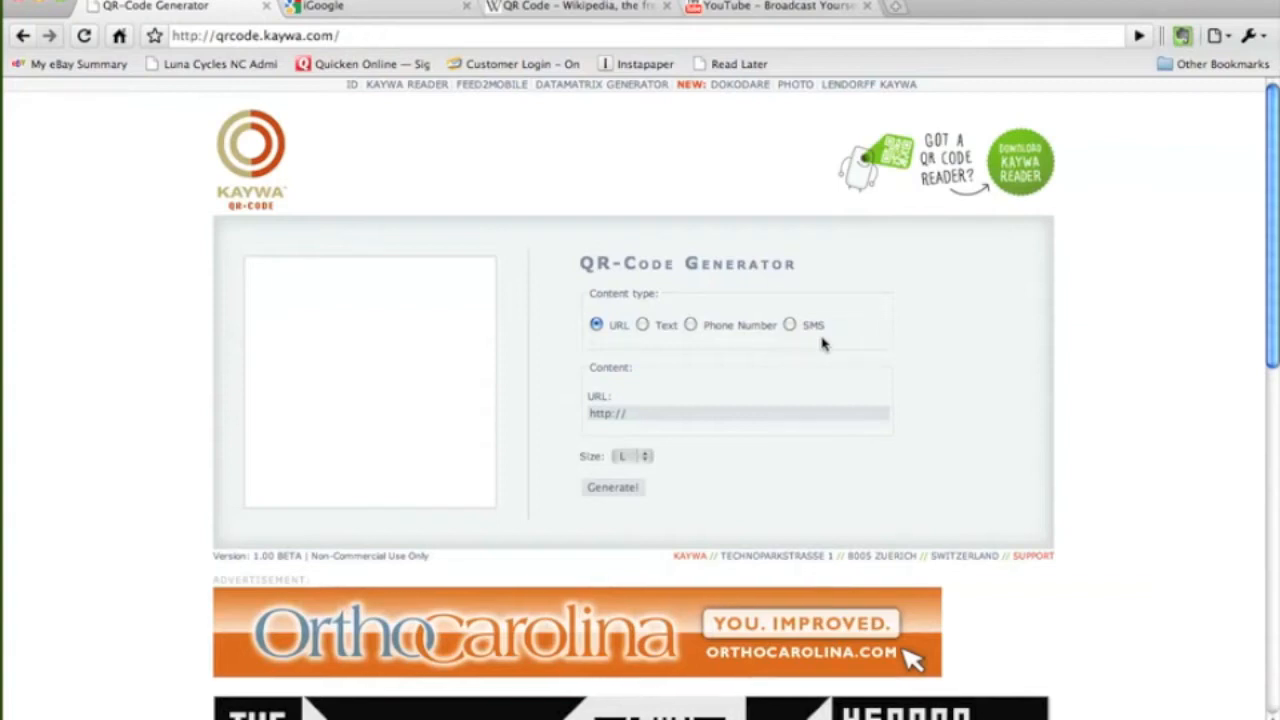
mouse_move(752, 168)
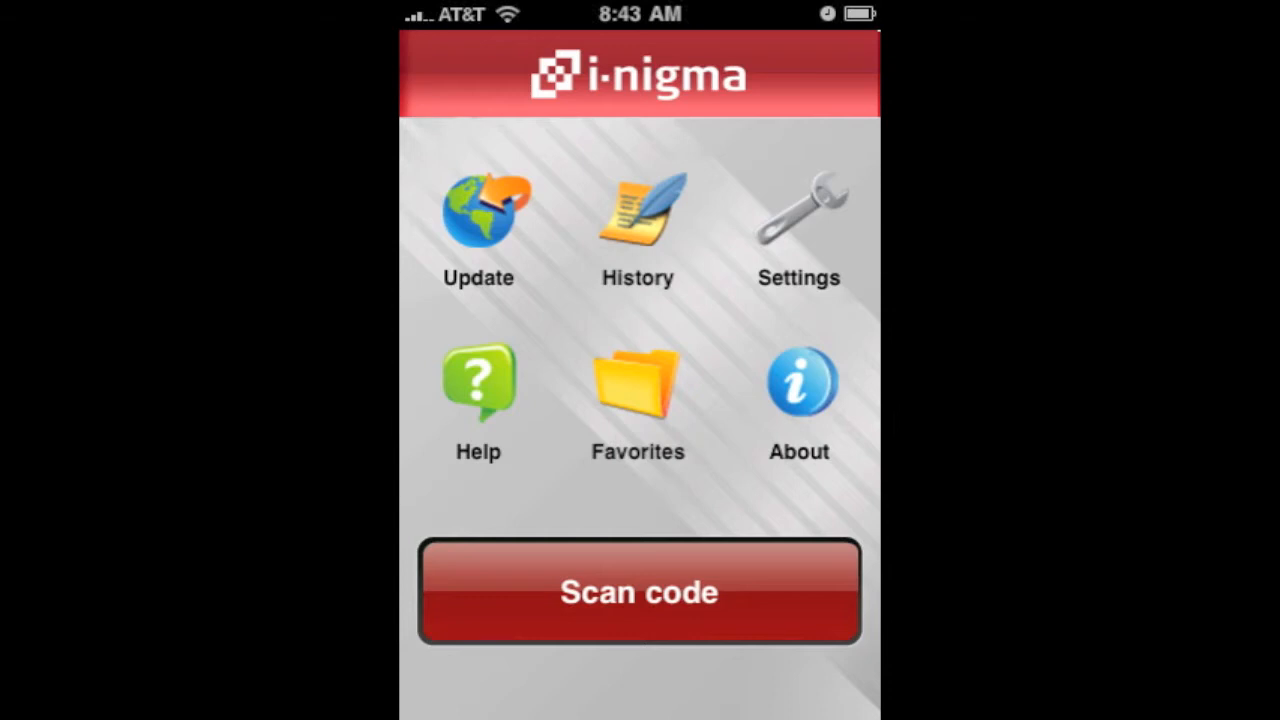
click(640, 592)
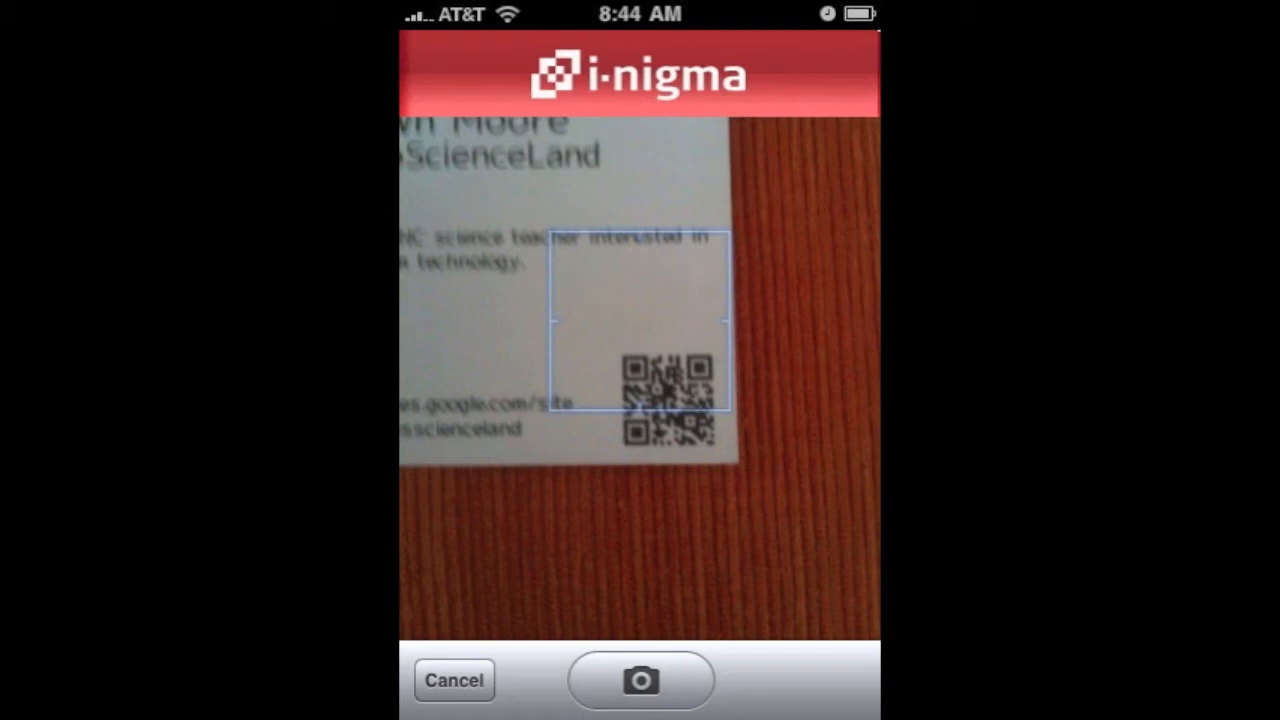
click(640, 680)
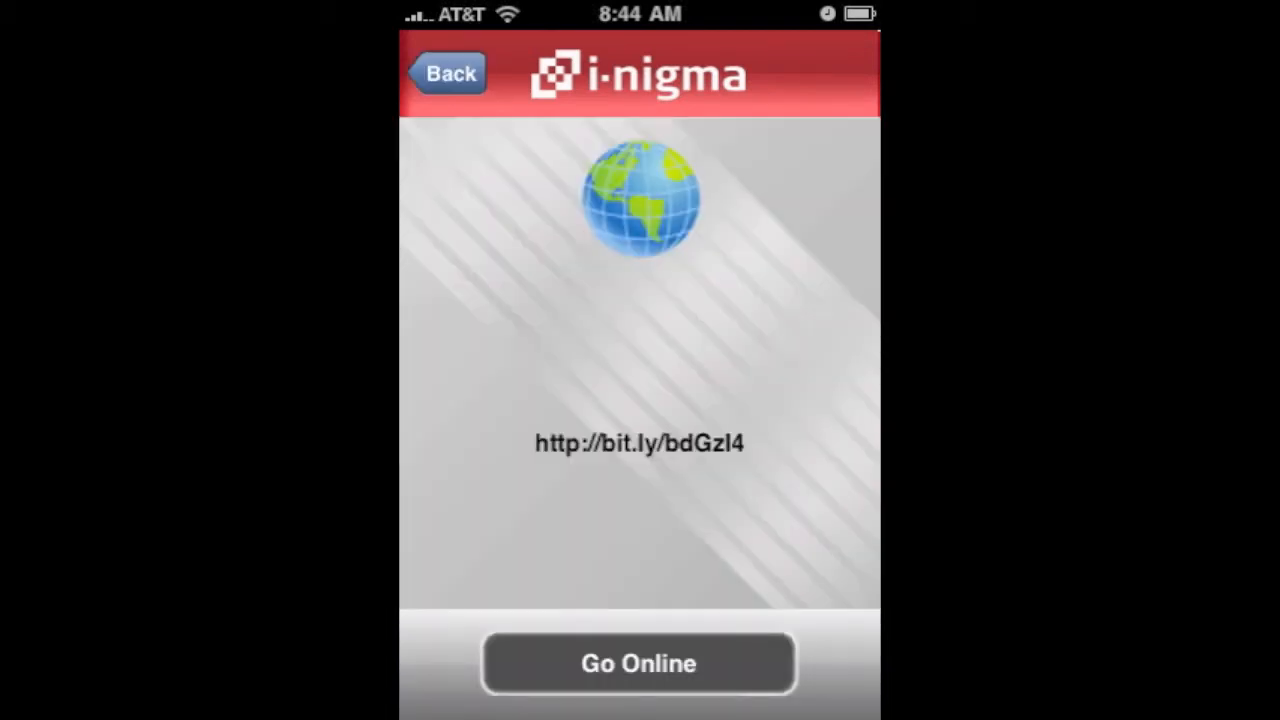
click(640, 664)
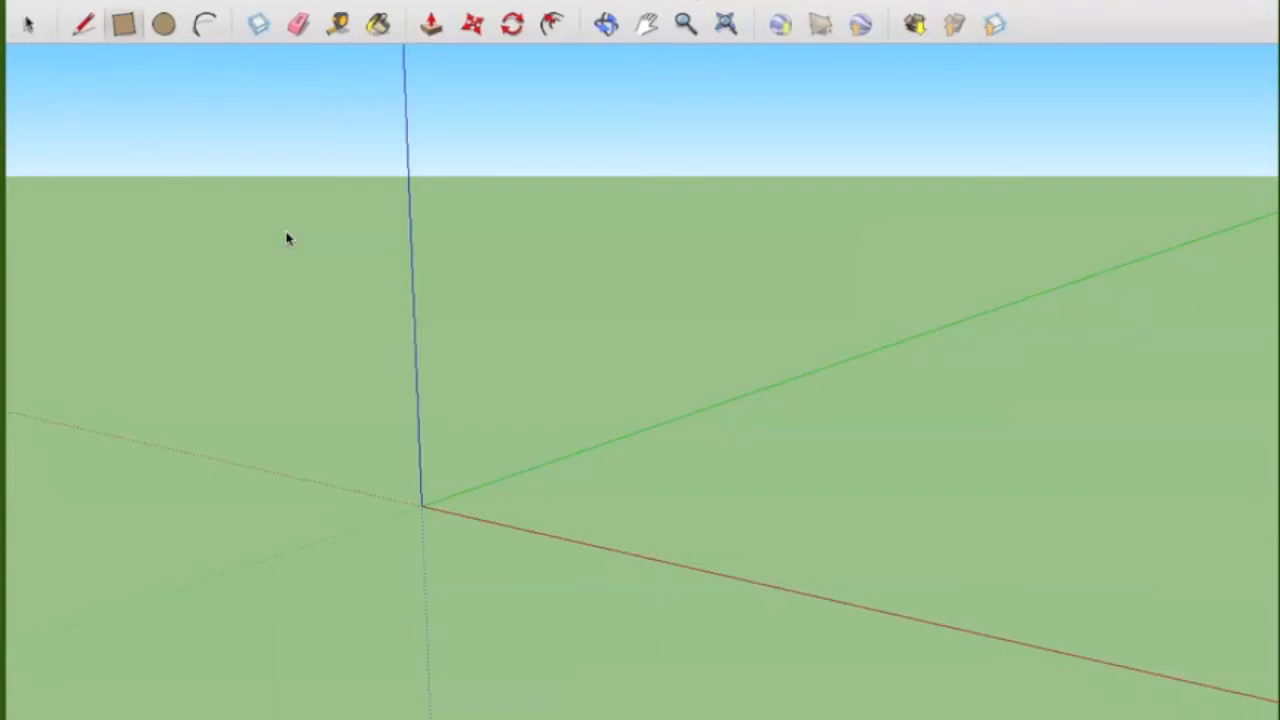
mouse_move(388, 342)
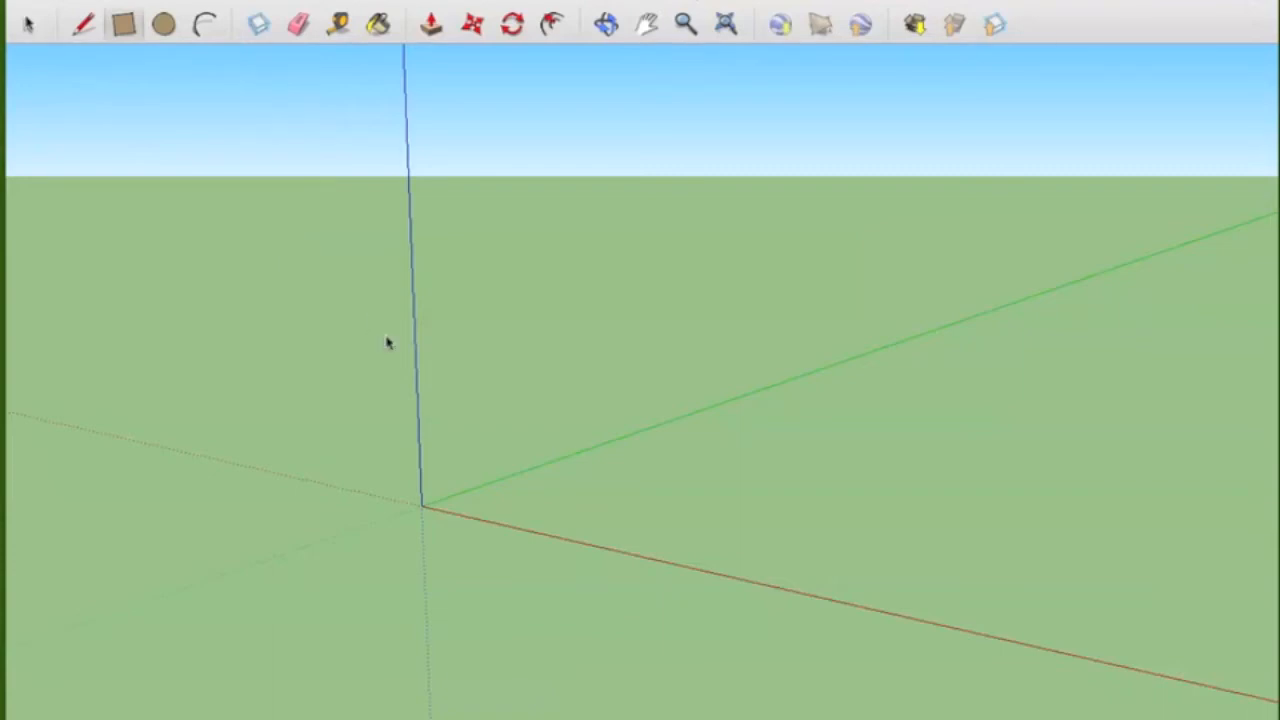
mouse_move(536, 8)
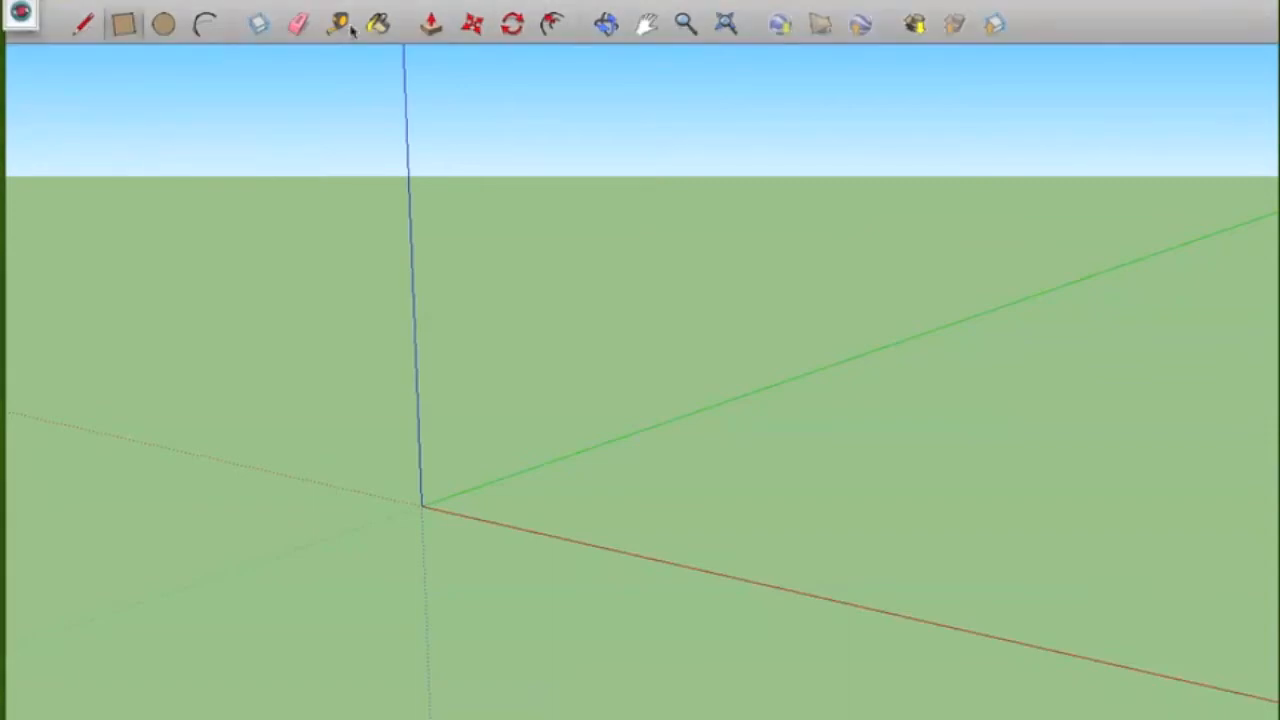
mouse_move(432, 24)
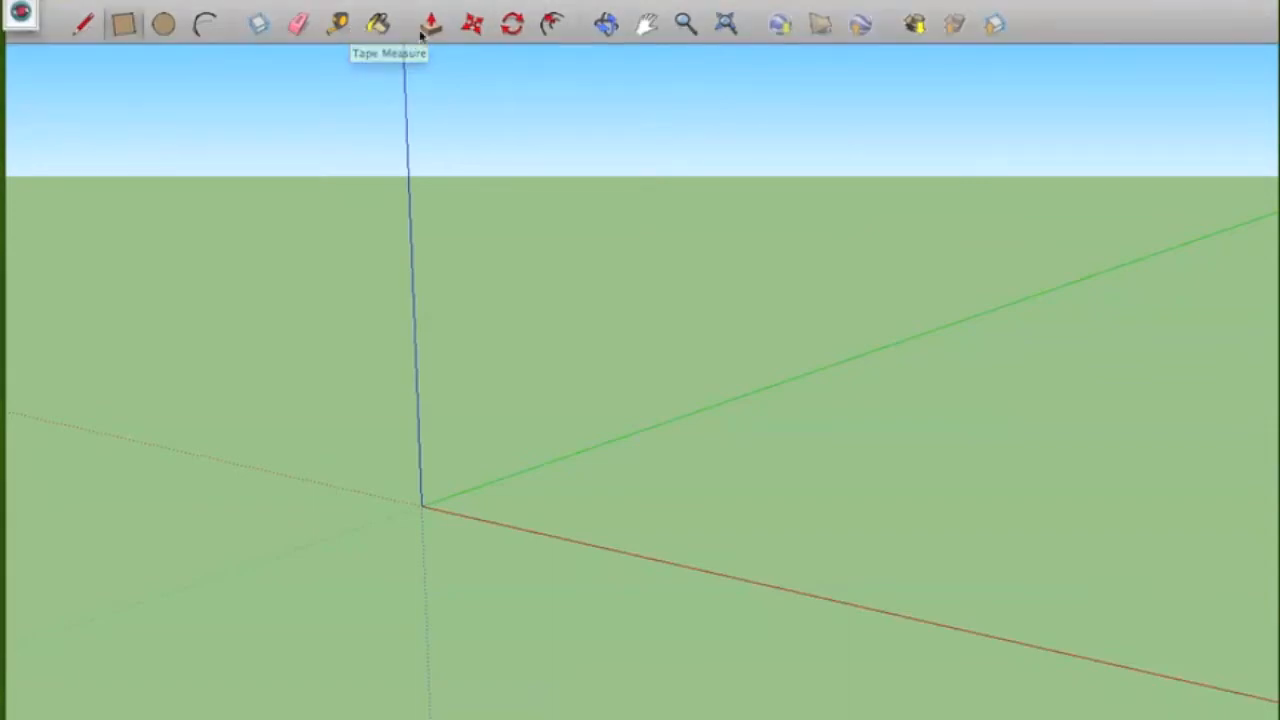
mouse_move(432, 24)
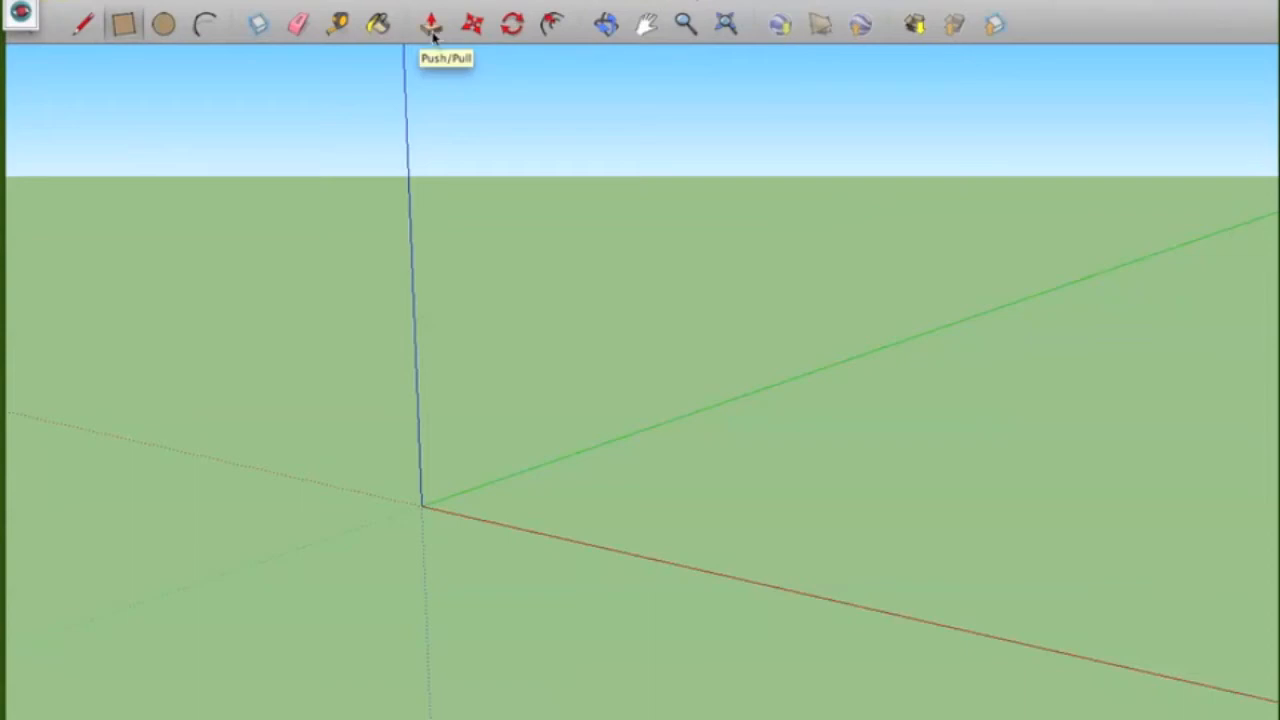
mouse_move(750, 450)
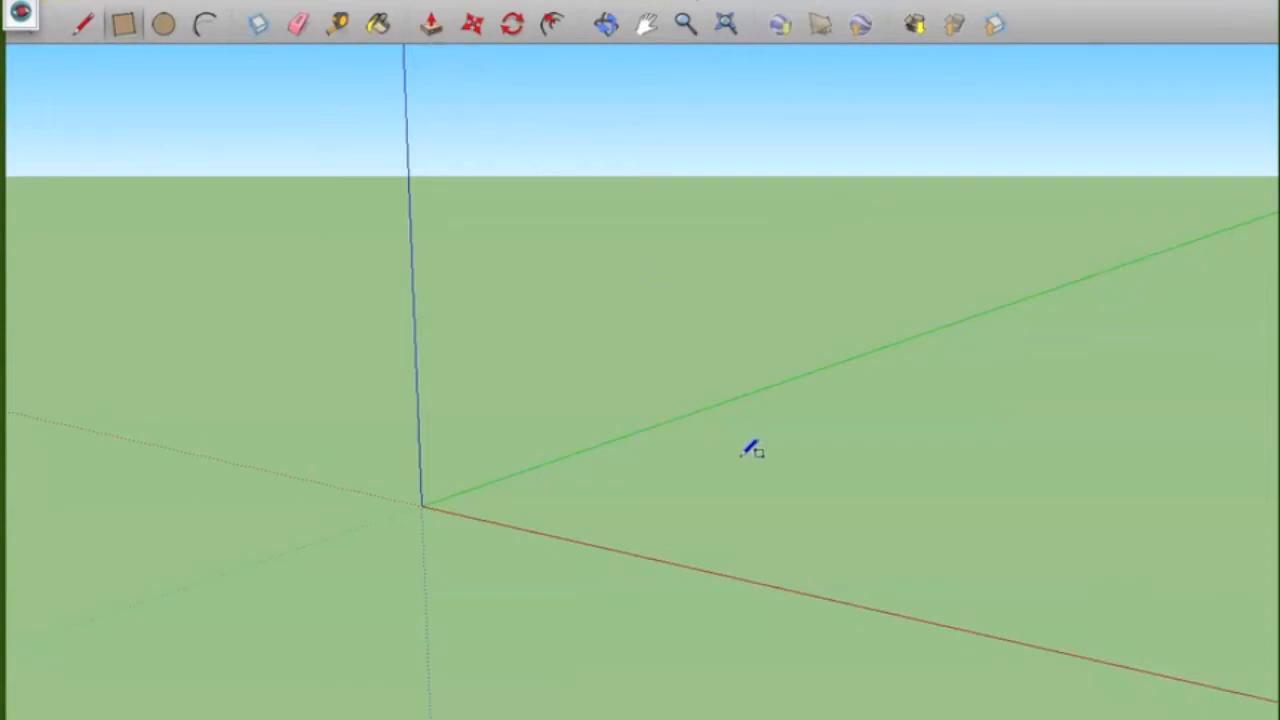
mouse_move(684, 460)
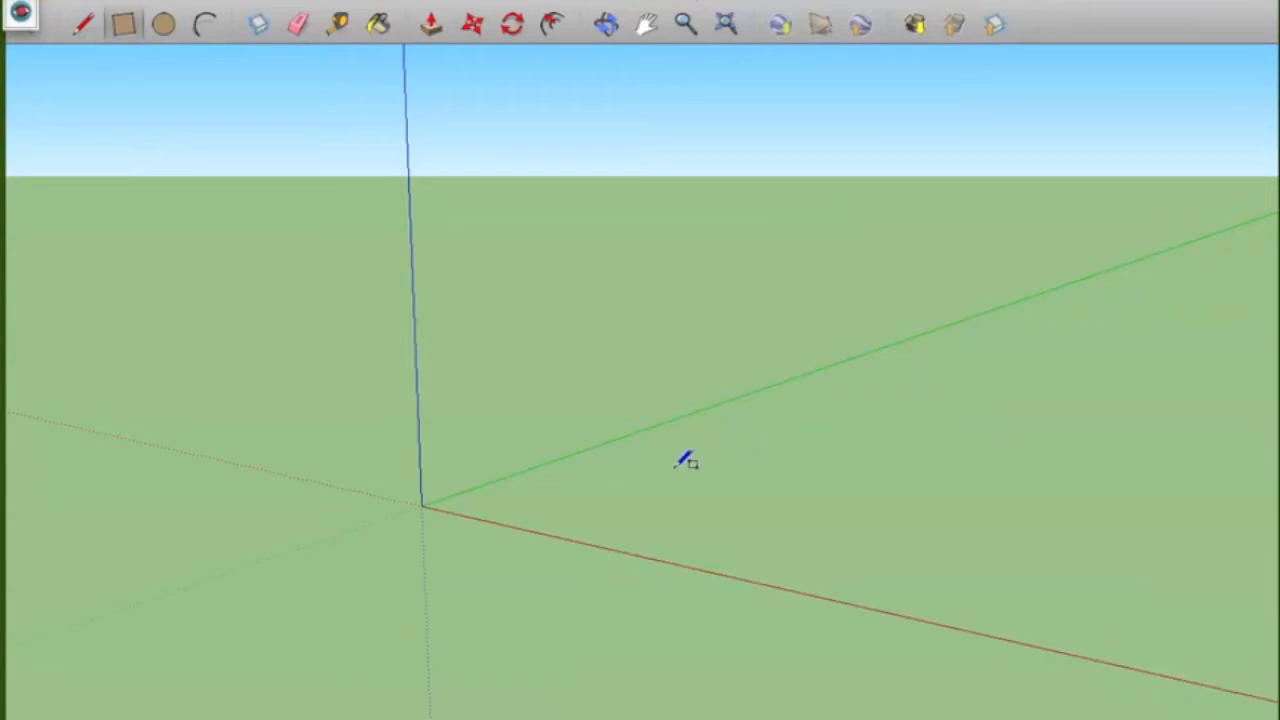
Draw a square on the ground near the origin and Push/Pull it up into a white box.
drag(684, 464, 744, 536)
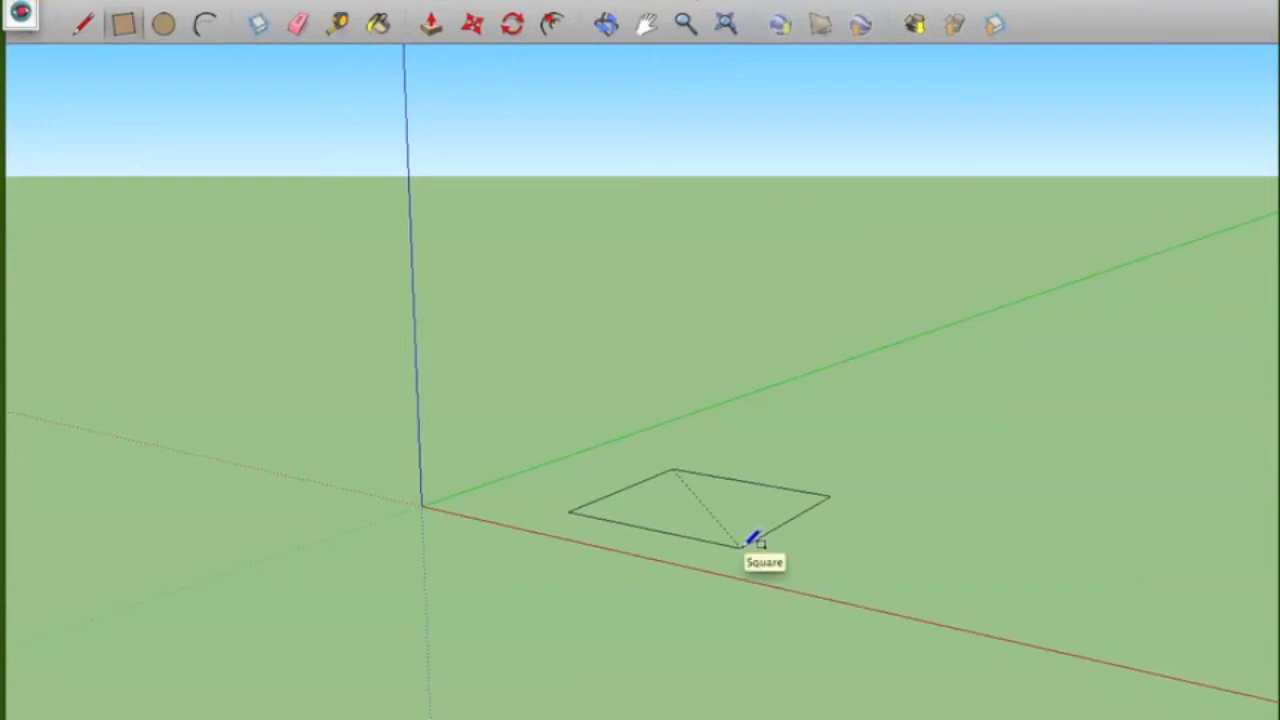
click(756, 536)
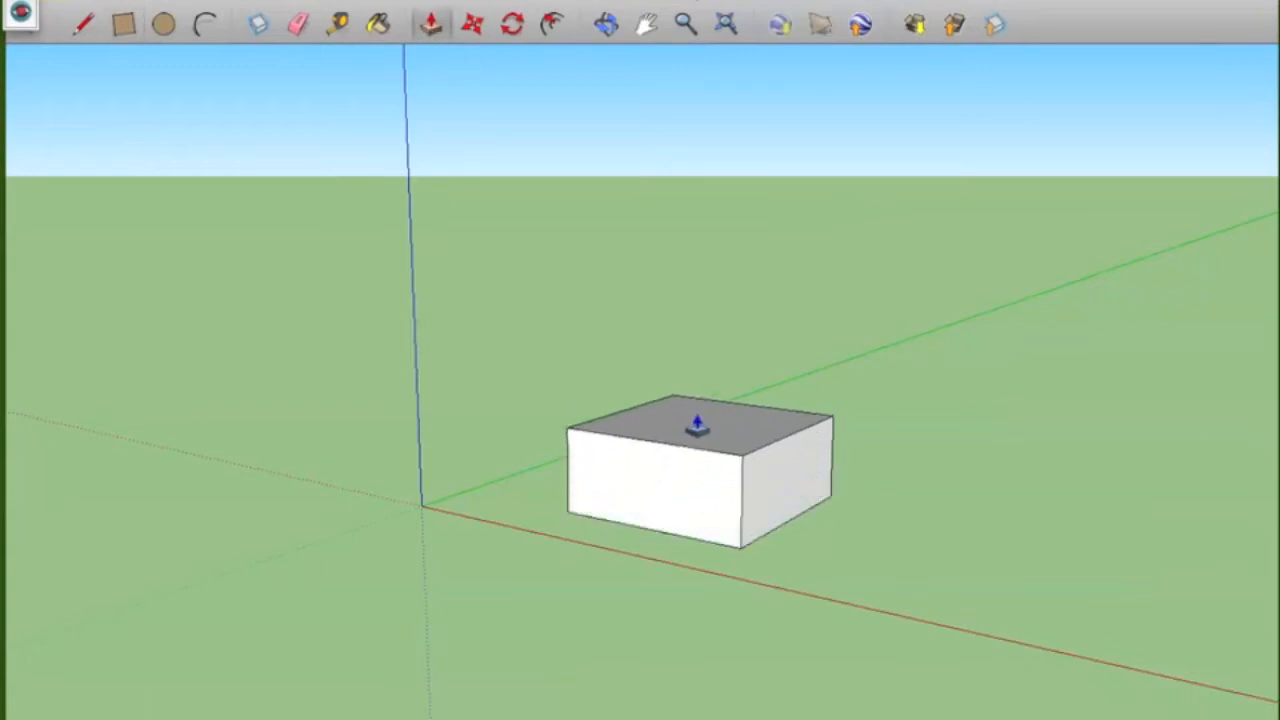
drag(696, 430, 692, 358)
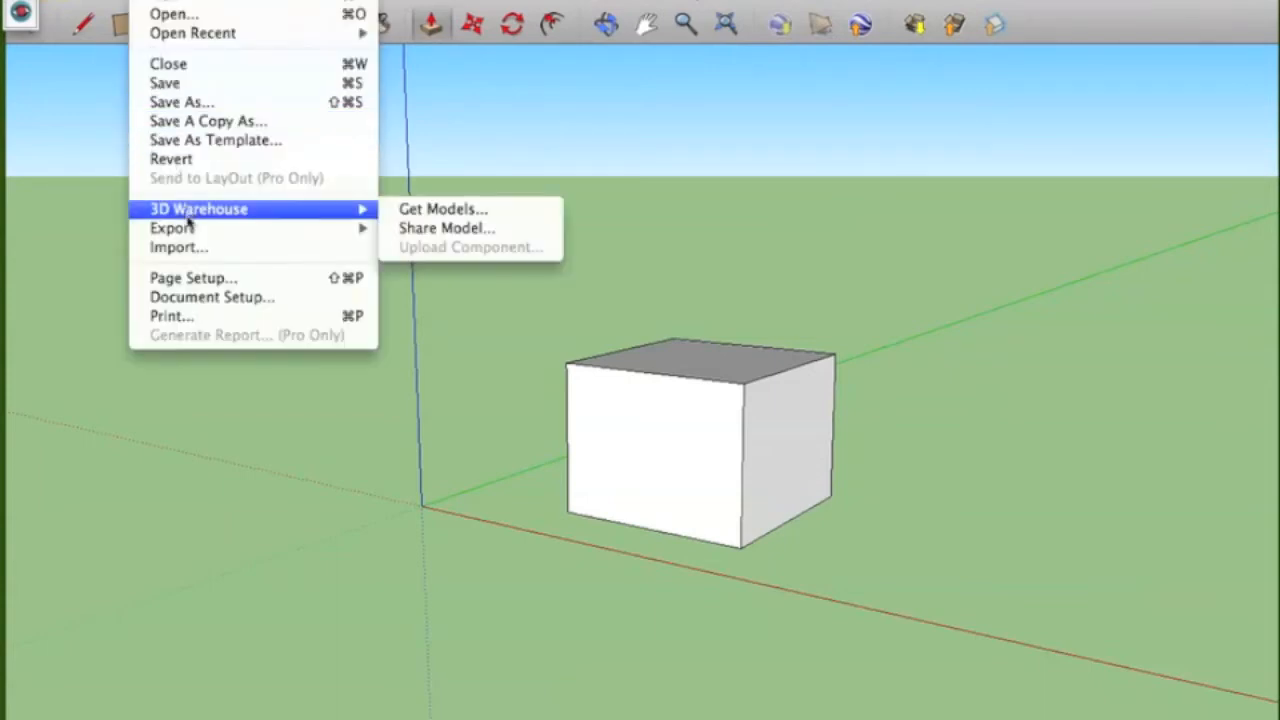
mouse_move(442, 210)
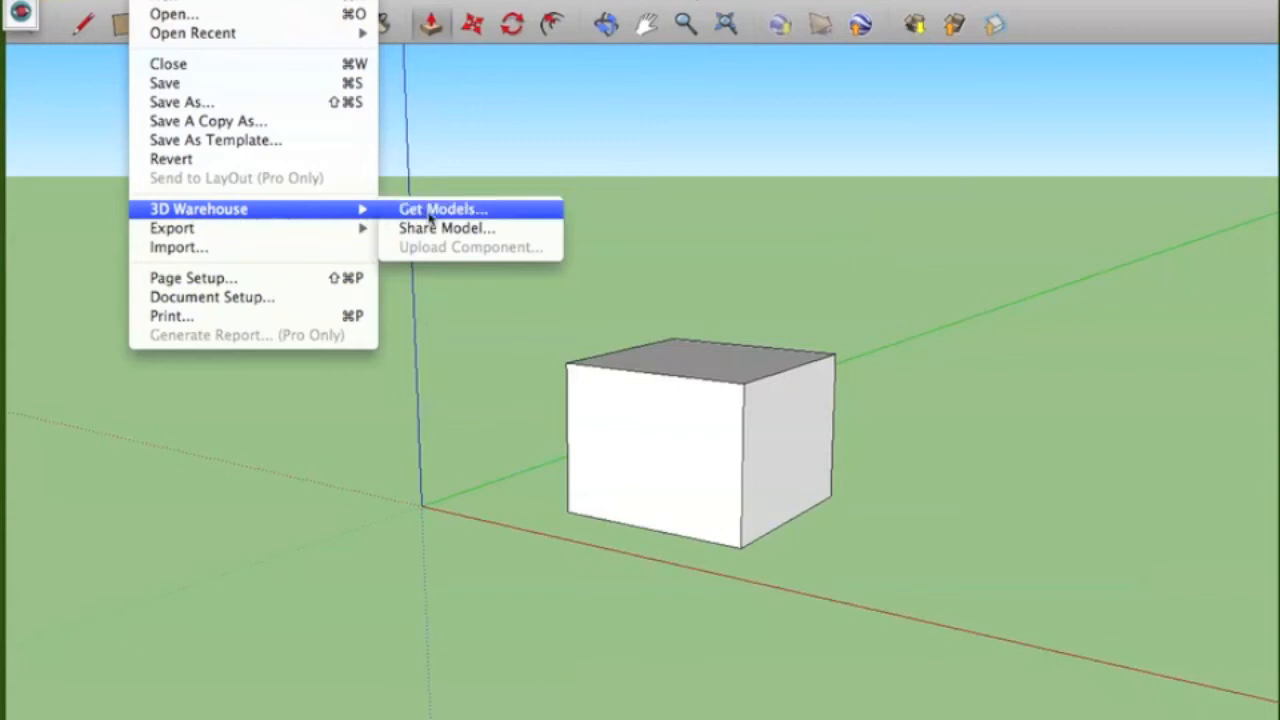
Search the online 3D Warehouse for 'animal cell' models via Get Models.
click(442, 210)
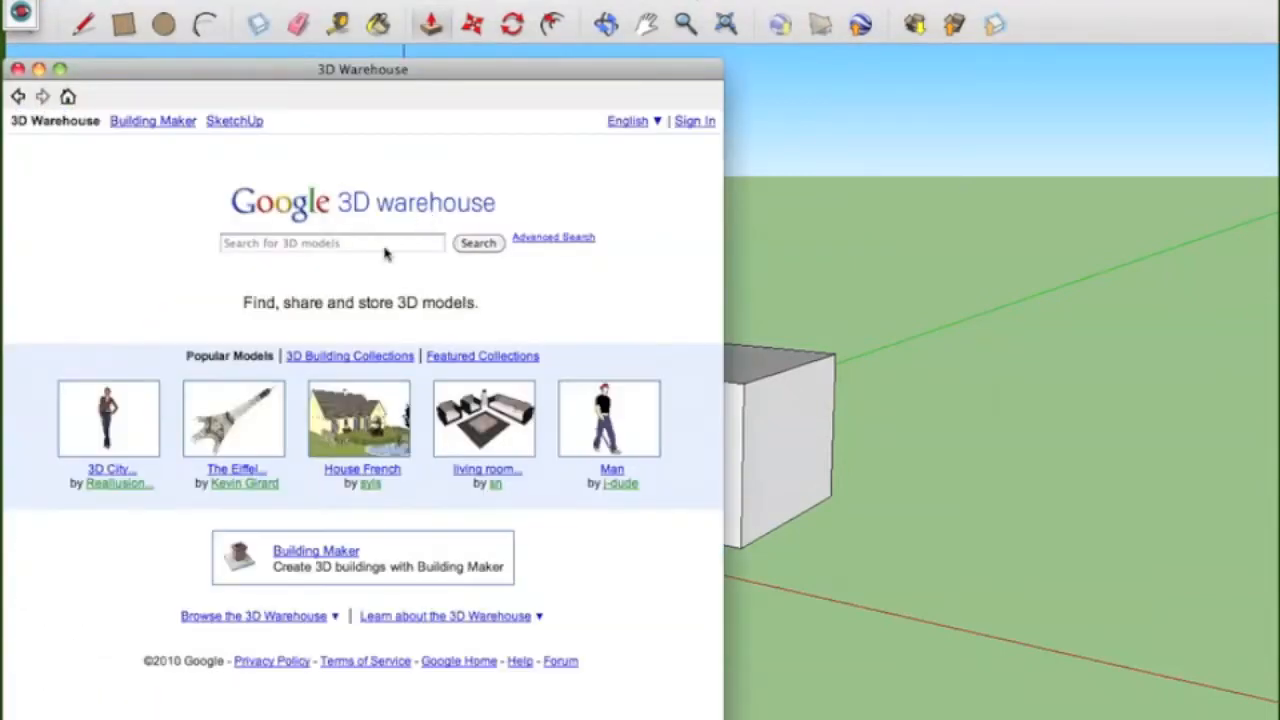
click(332, 244)
text(animal cell)
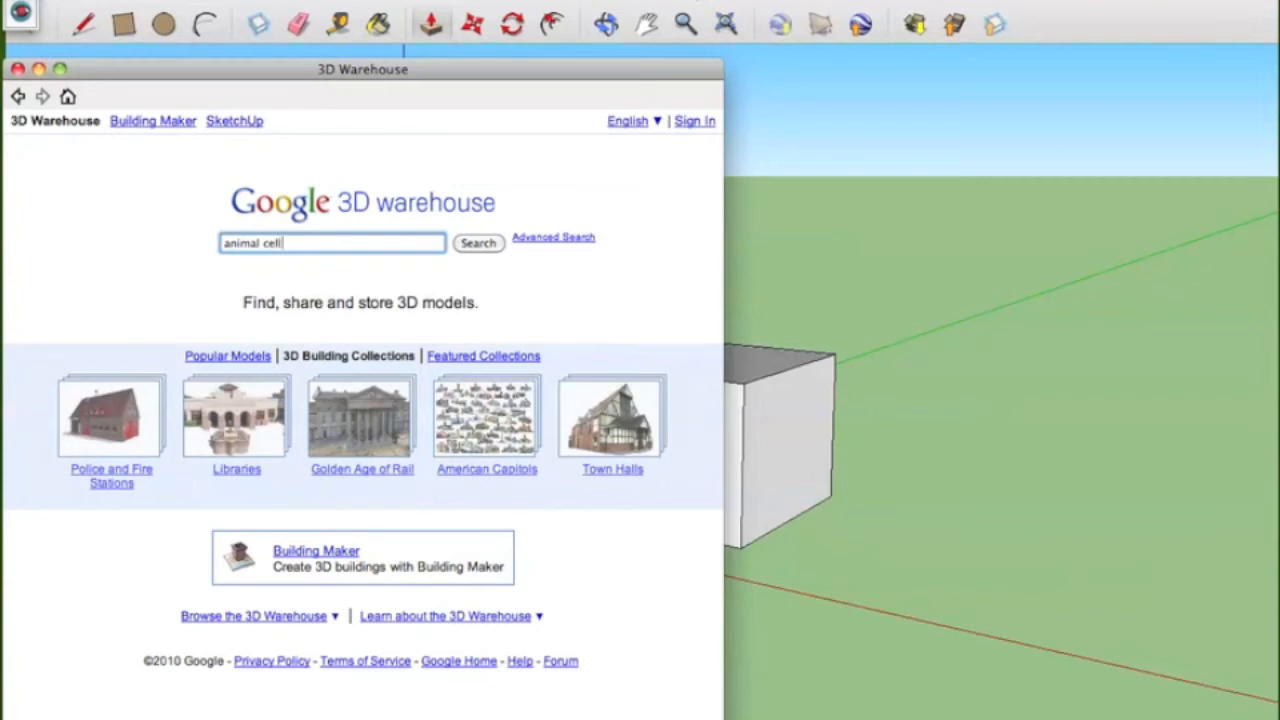
click(476, 244)
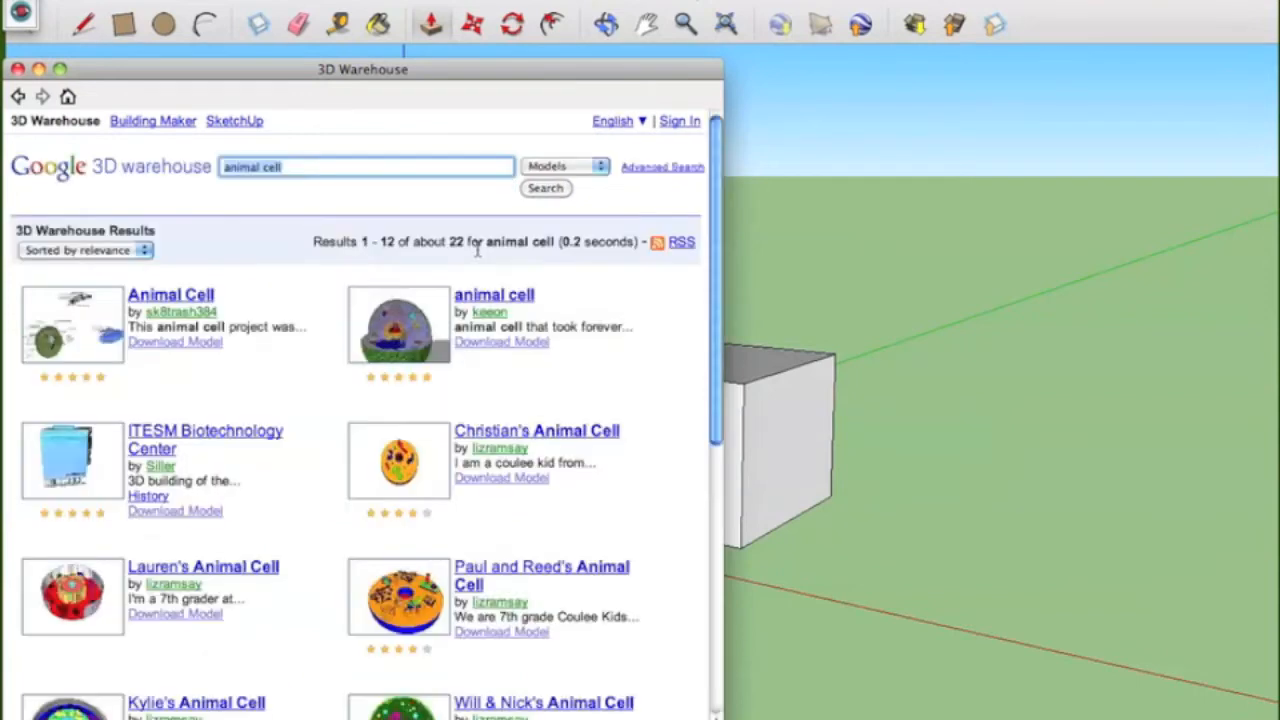
Browse the roughly 22 animal cell results and return to the box scene.
scroll(up, 3)
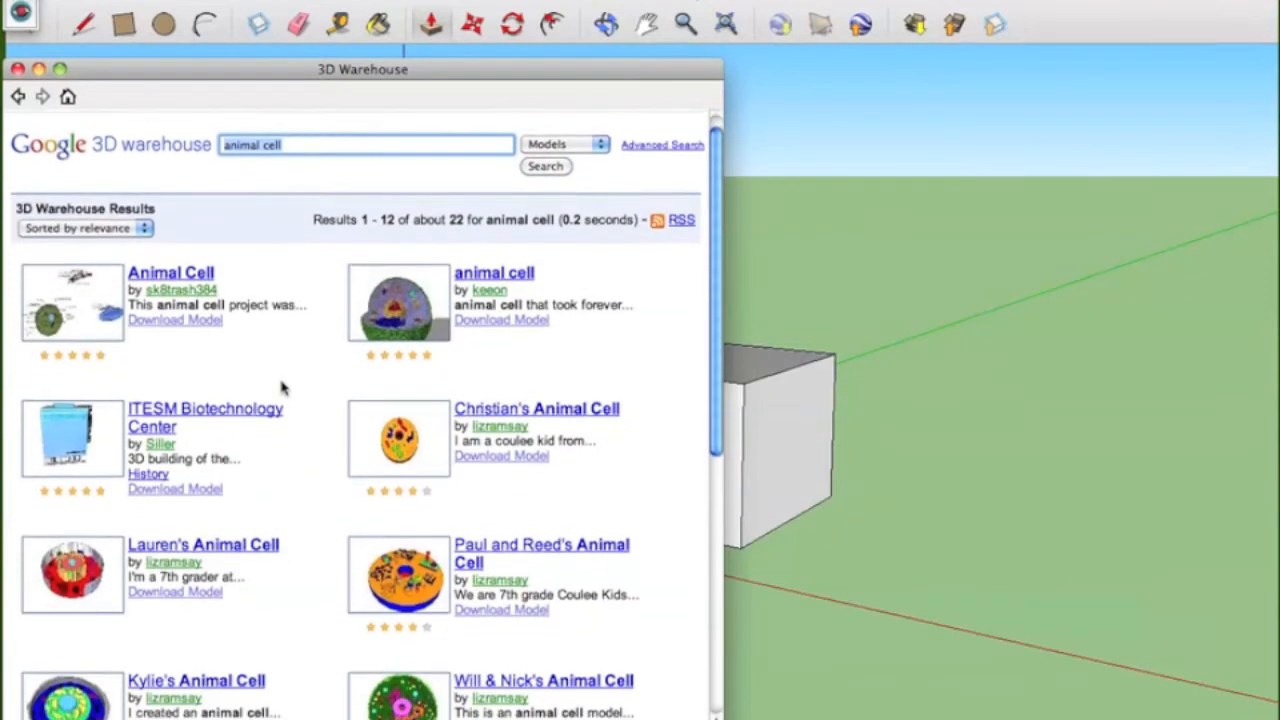
scroll(down, 3)
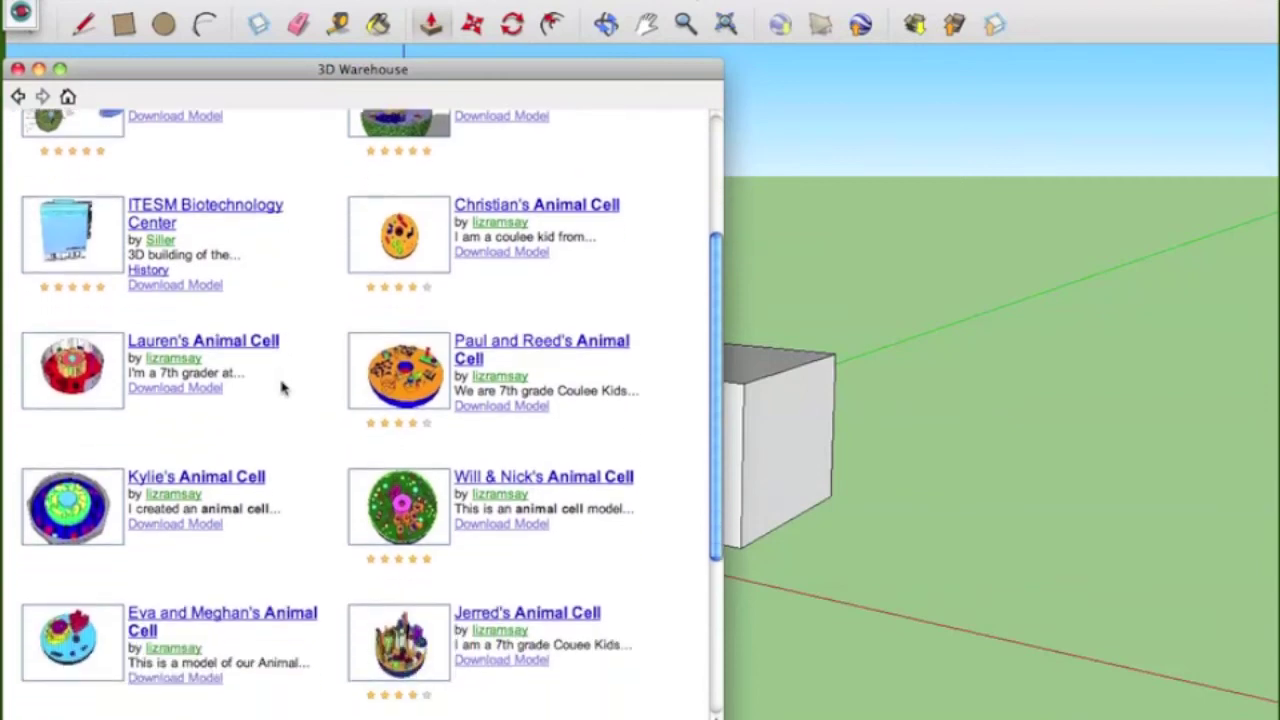
scroll(down, 3)
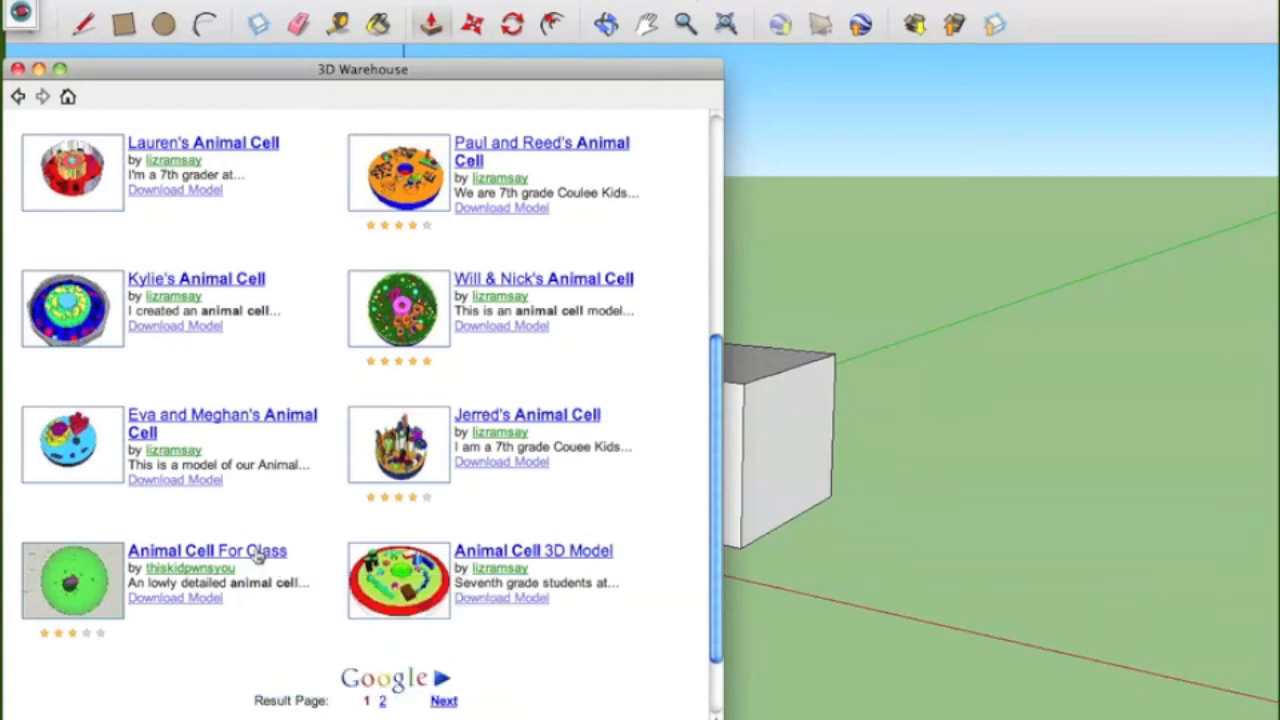
mouse_move(1078, 8)
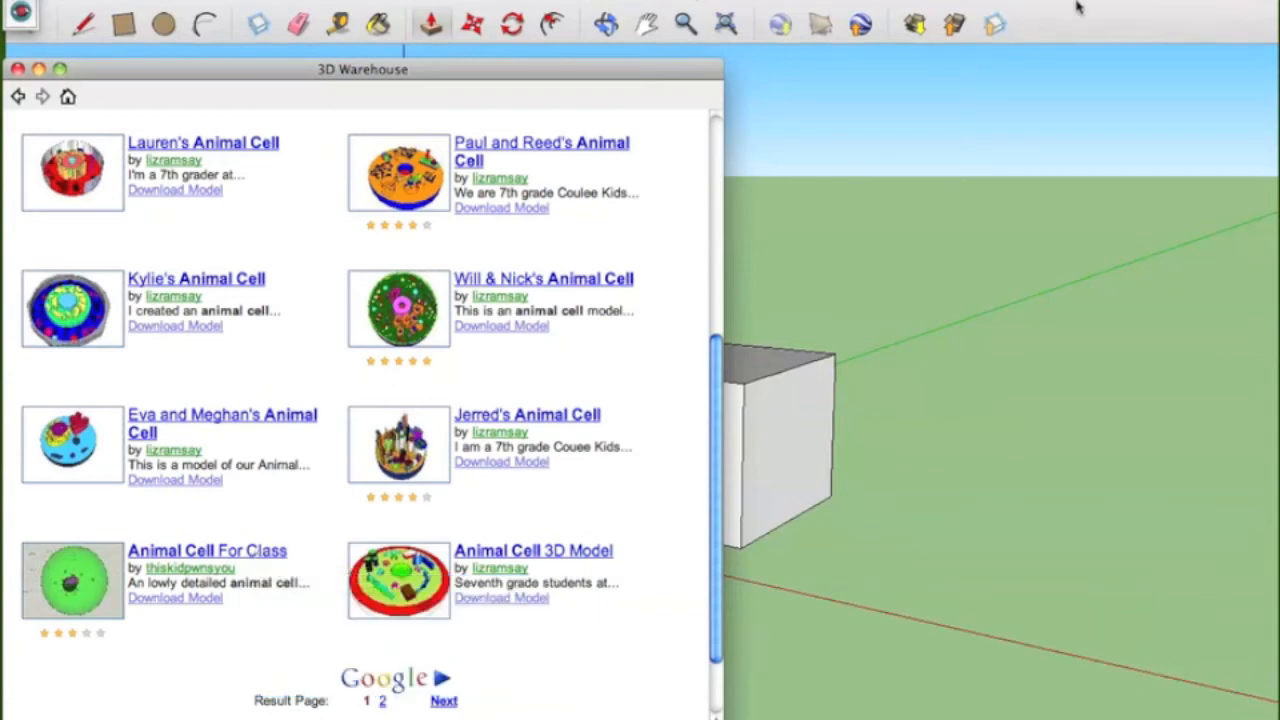
click(14, 68)
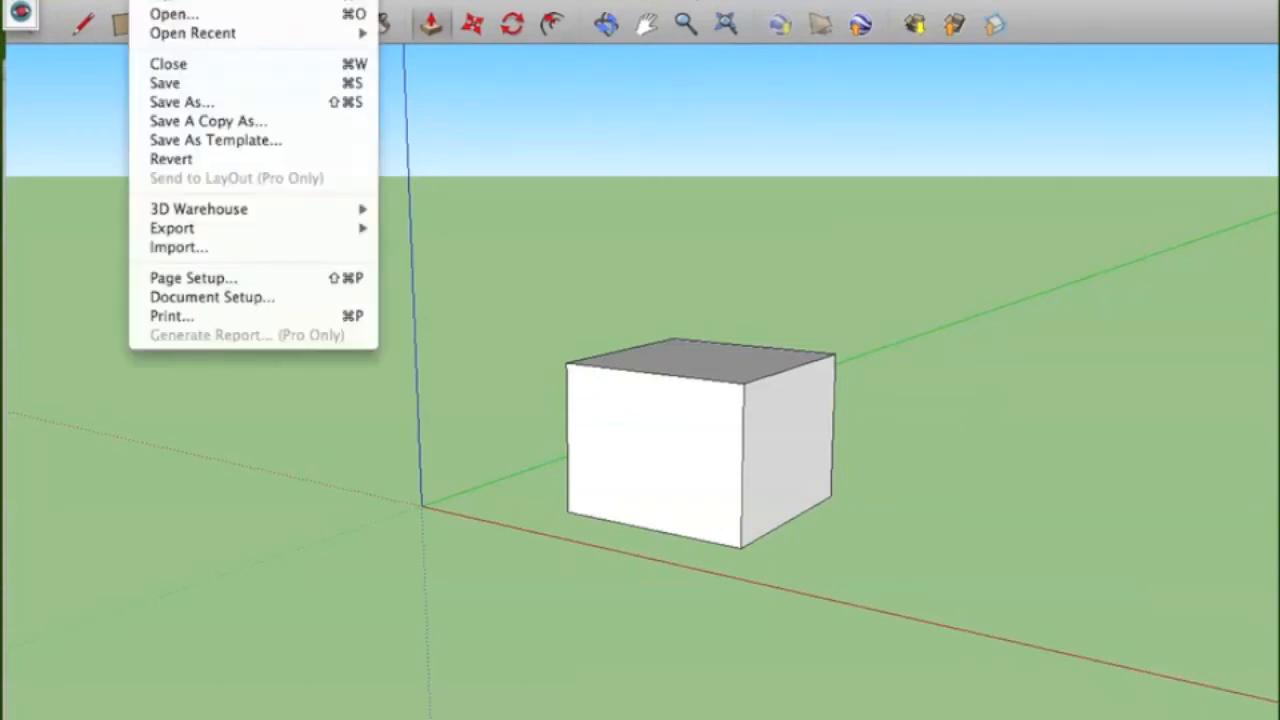
mouse_move(192, 32)
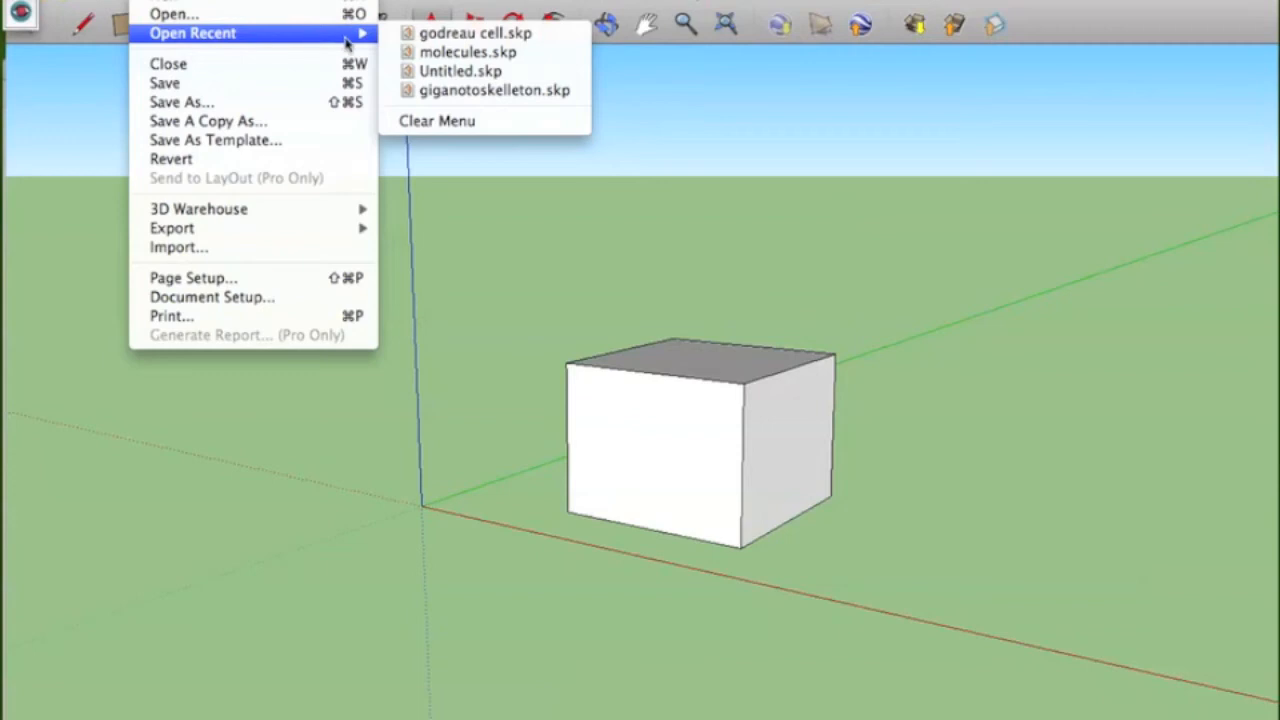
mouse_move(470, 32)
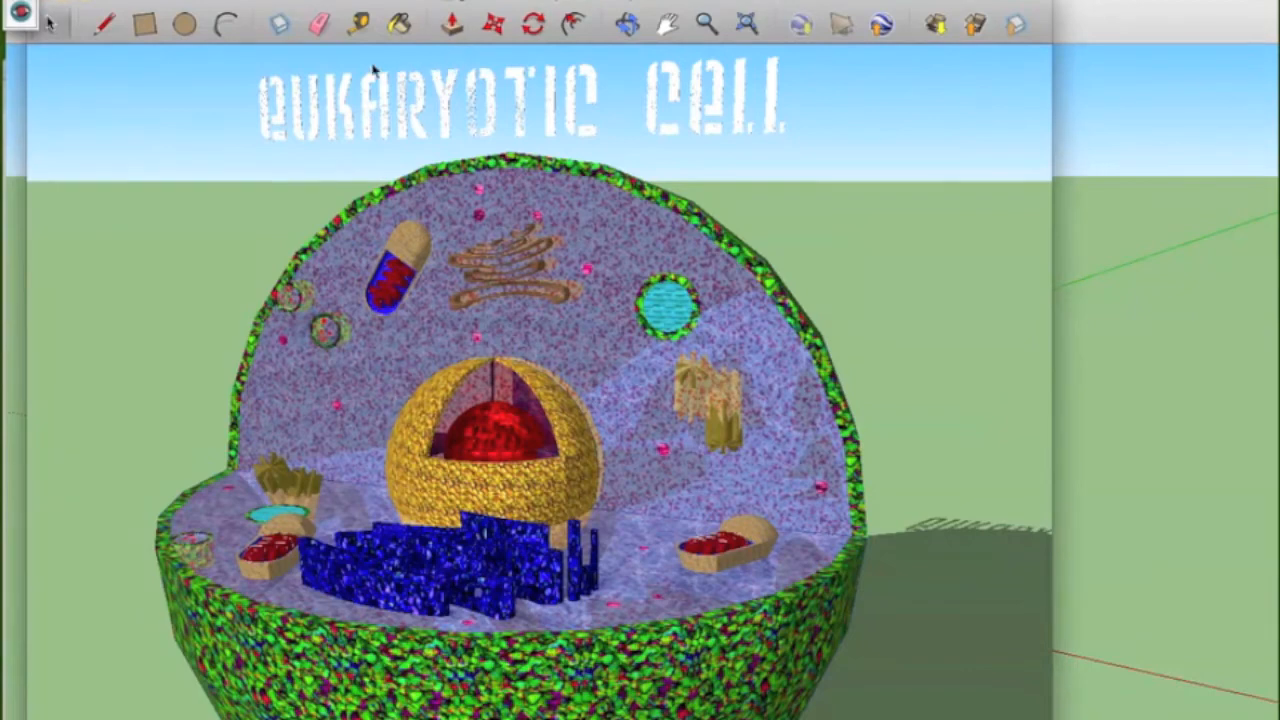
mouse_move(262, 4)
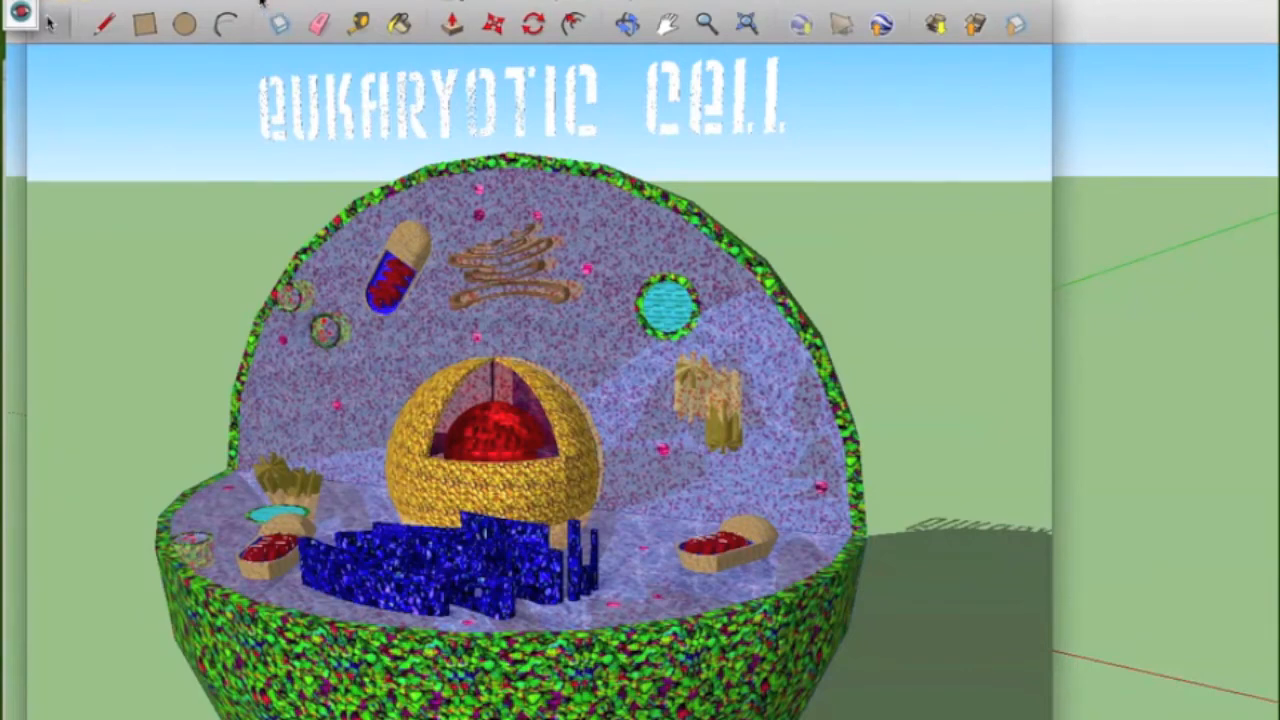
mouse_move(520, 12)
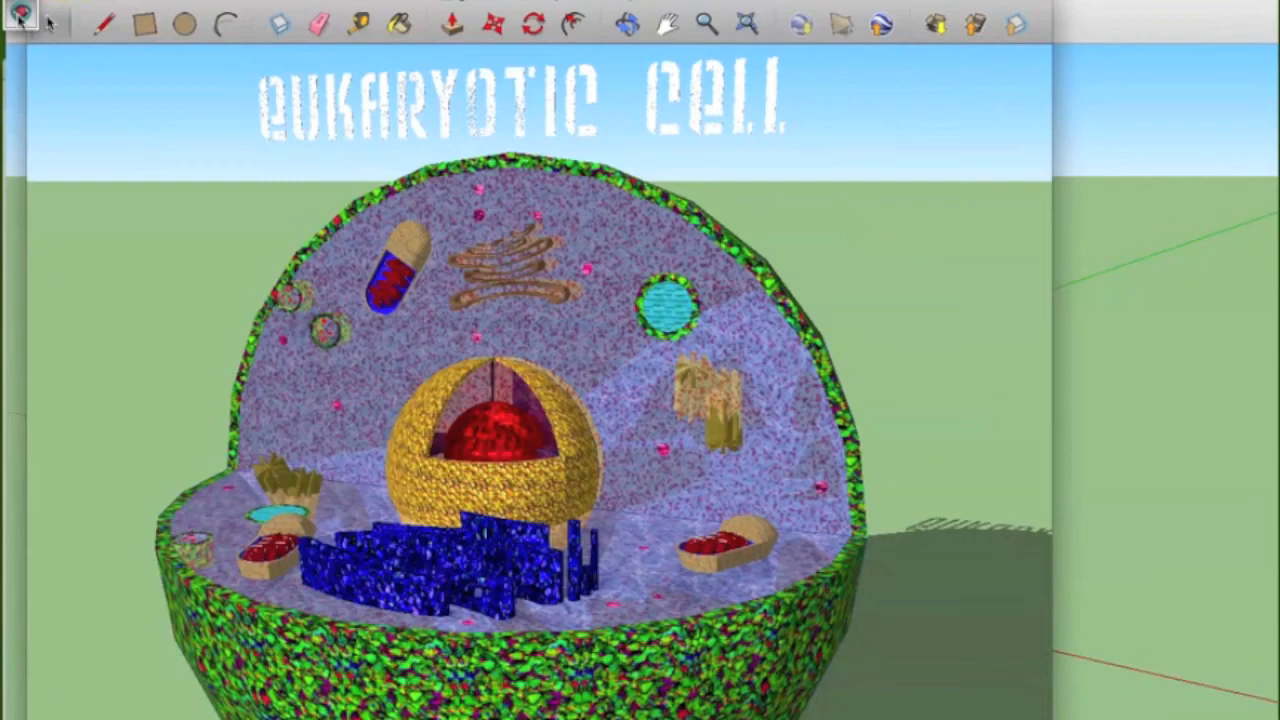
mouse_move(186, 92)
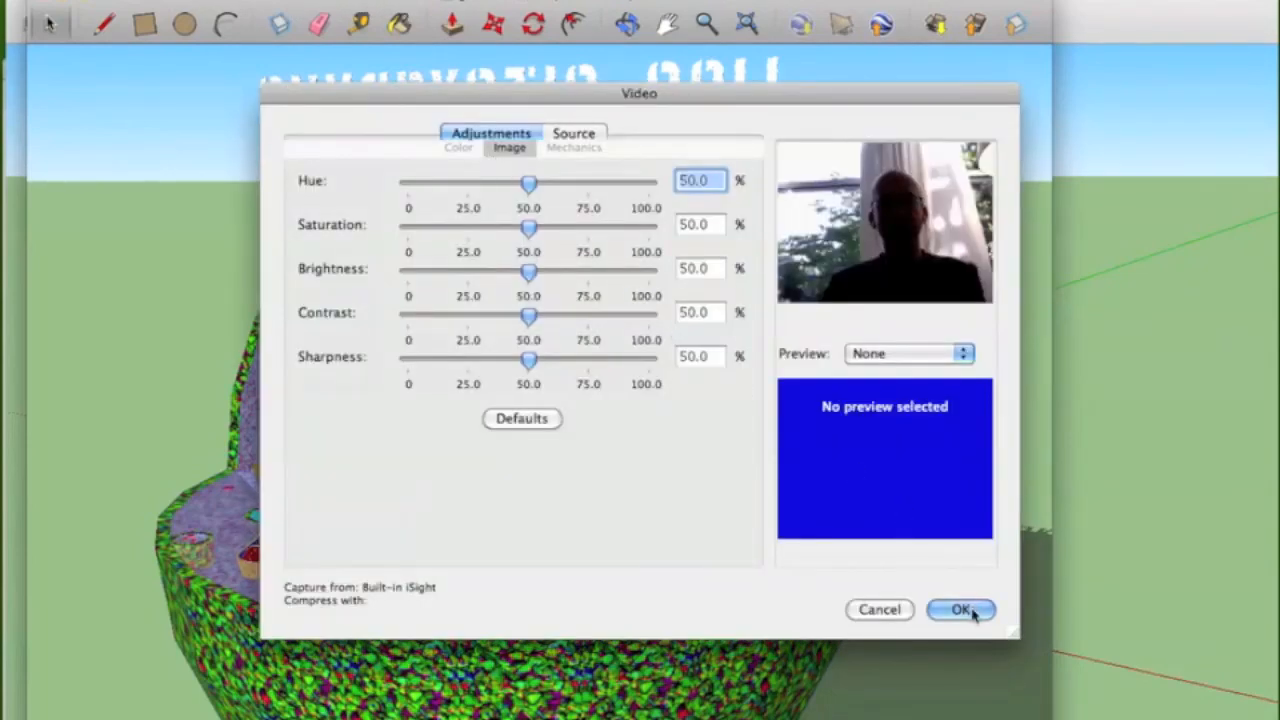
Confirm the Video settings dialog so the webcam AR view of the marker card starts.
click(960, 608)
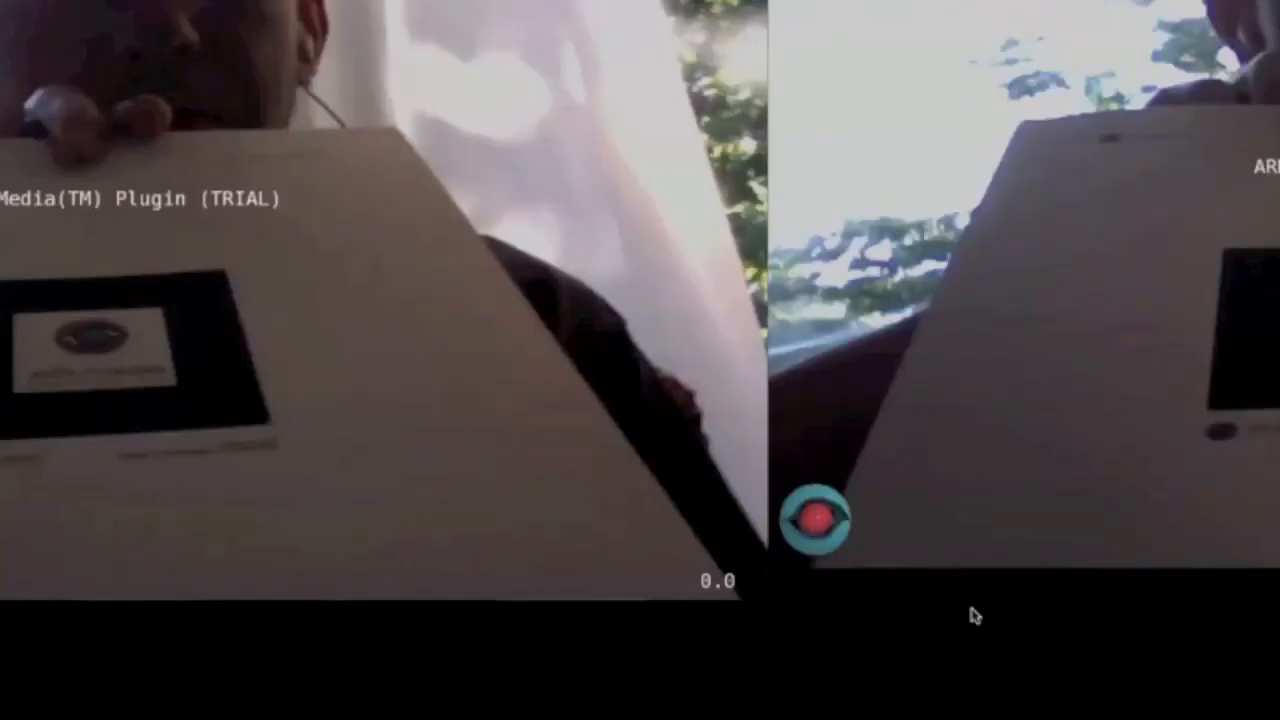